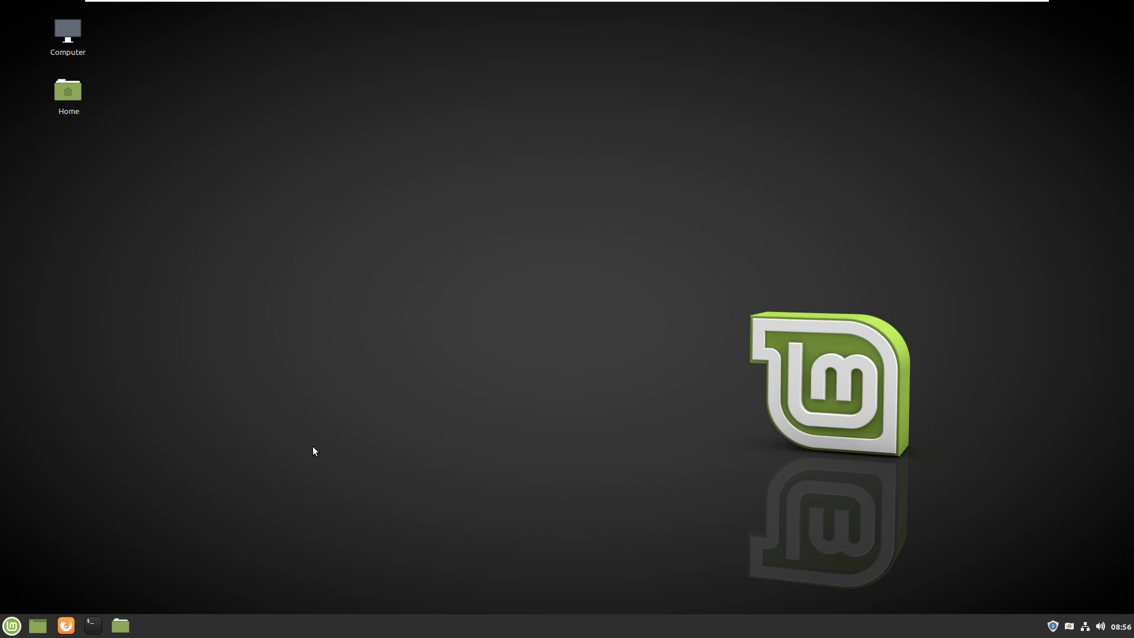
pyautogui.moveTo(90, 621)
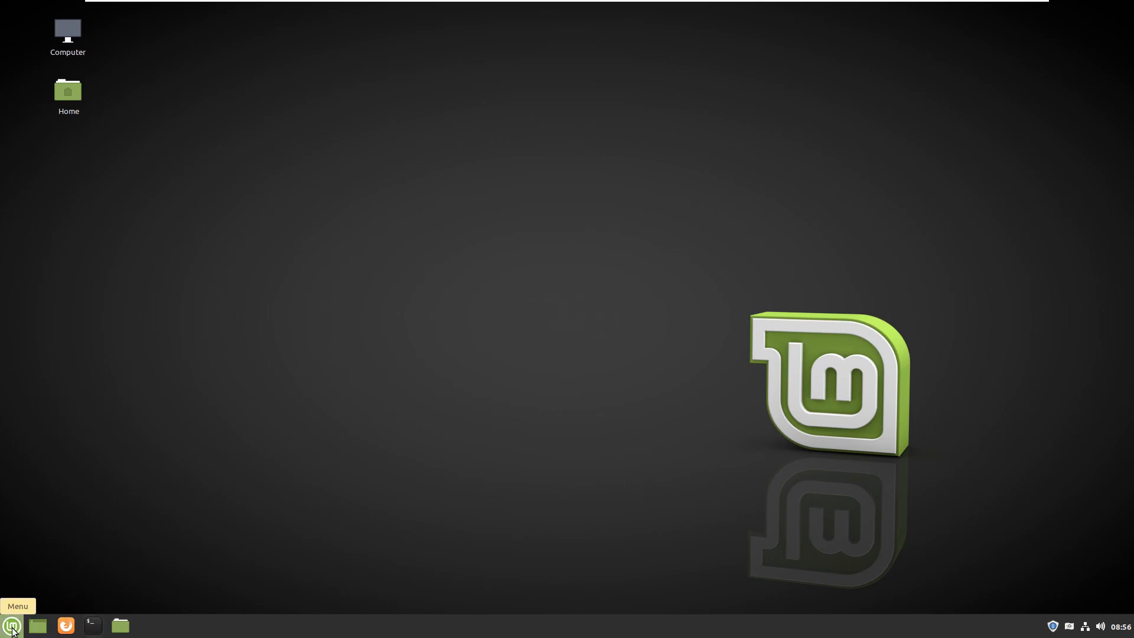
# Step: Launch Software Manager from the Mint menu and view Firefox's page down to its user reviews
pyautogui.click(12, 625)
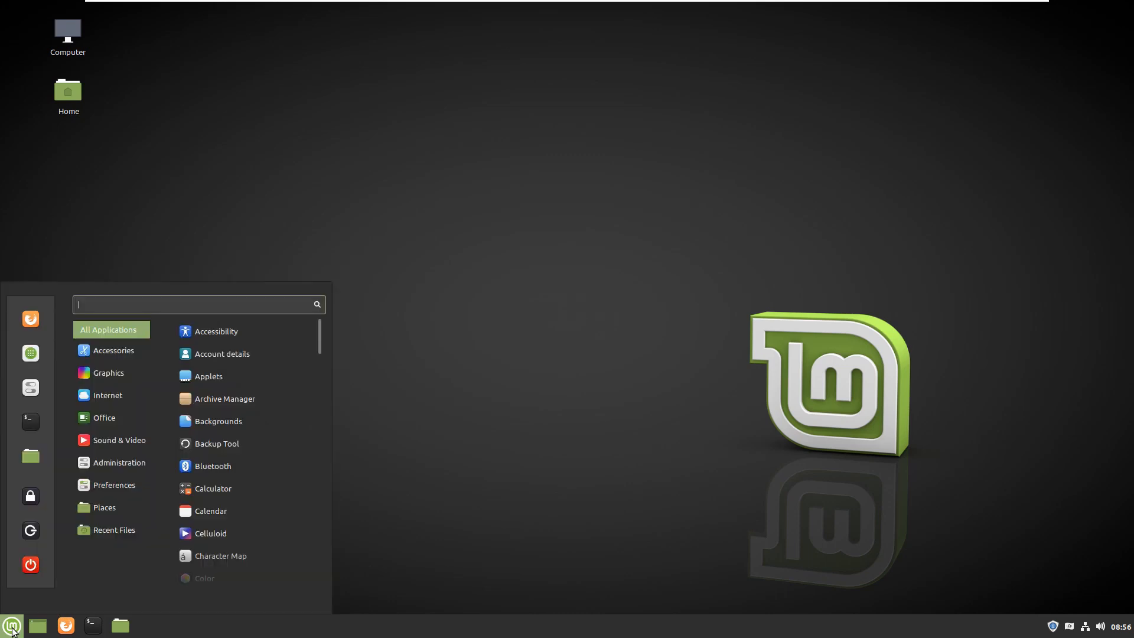
pyautogui.moveTo(30, 353)
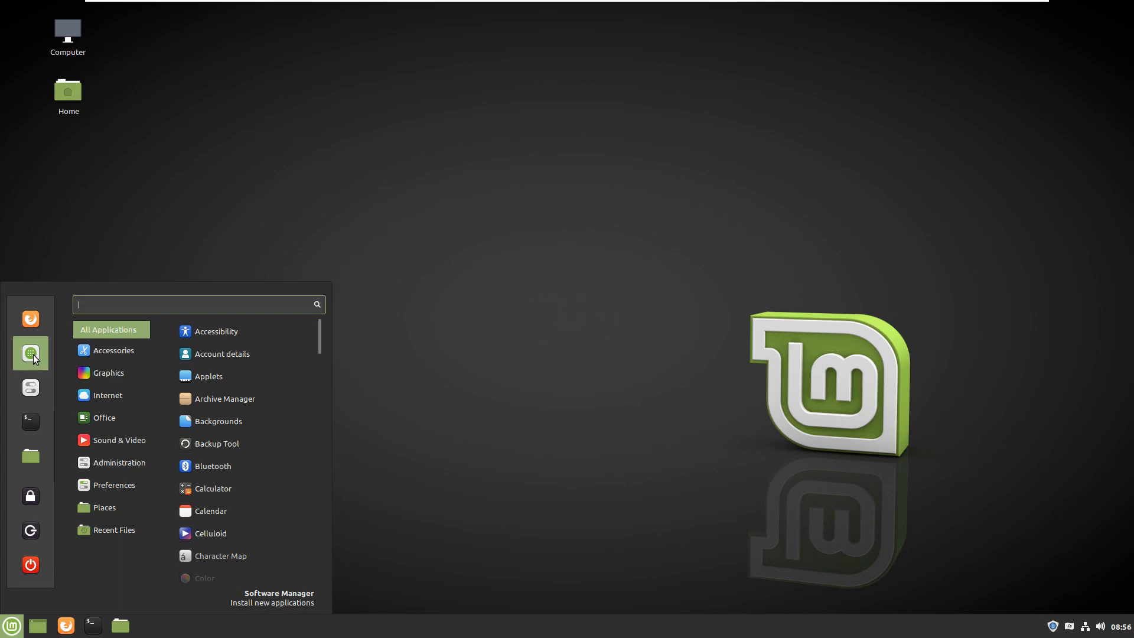
pyautogui.click(12, 625)
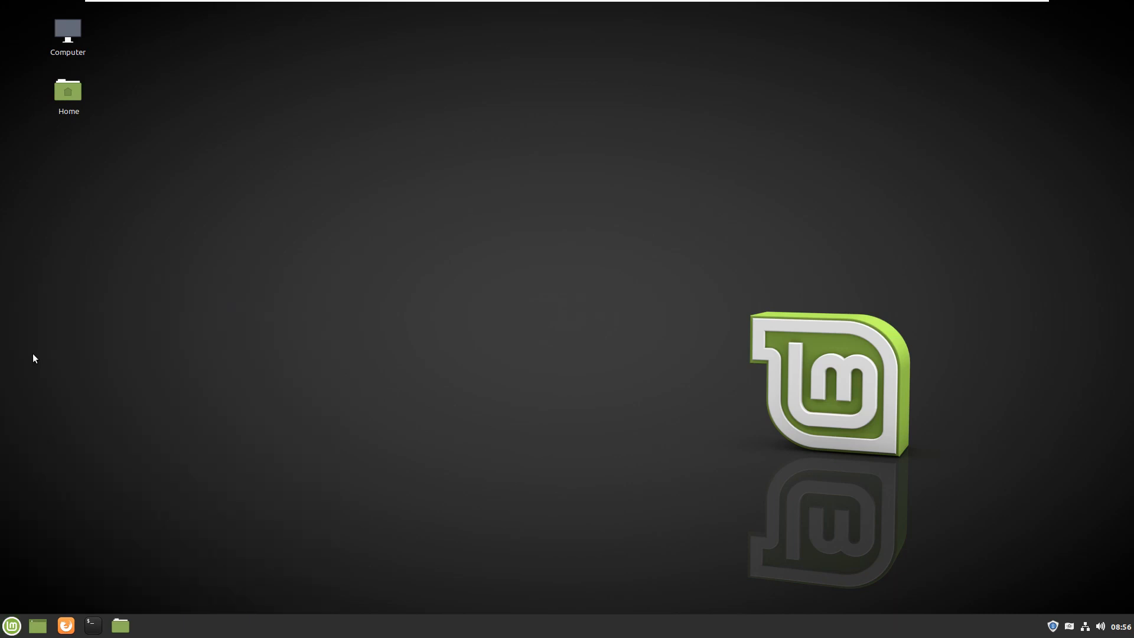
pyautogui.moveTo(274, 351)
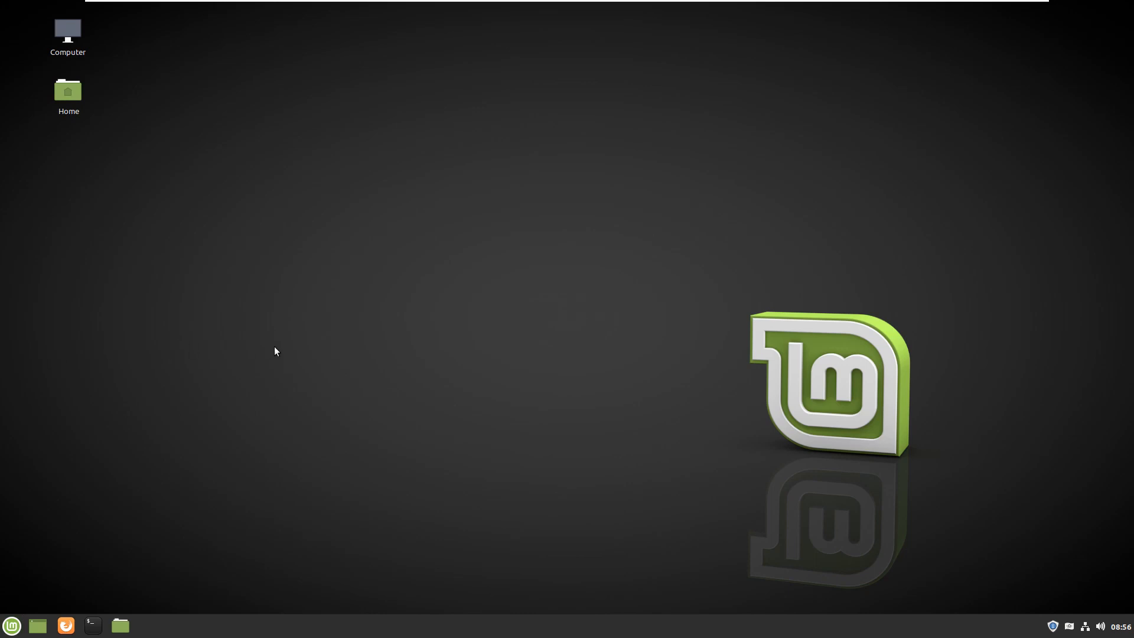
pyautogui.click(147, 625)
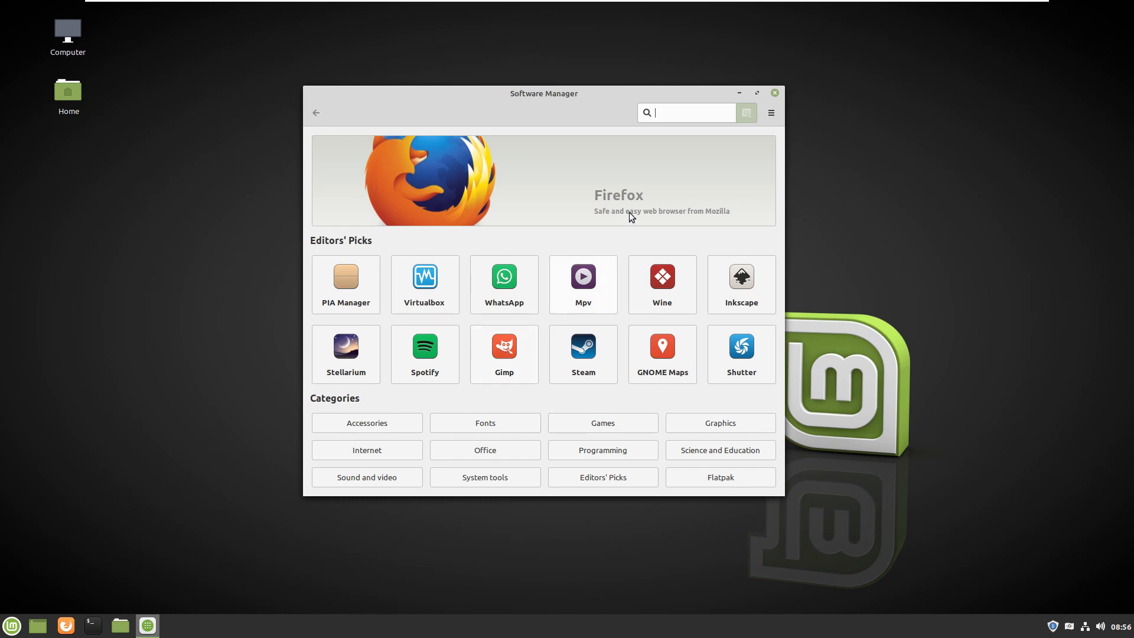
pyautogui.moveTo(475, 179)
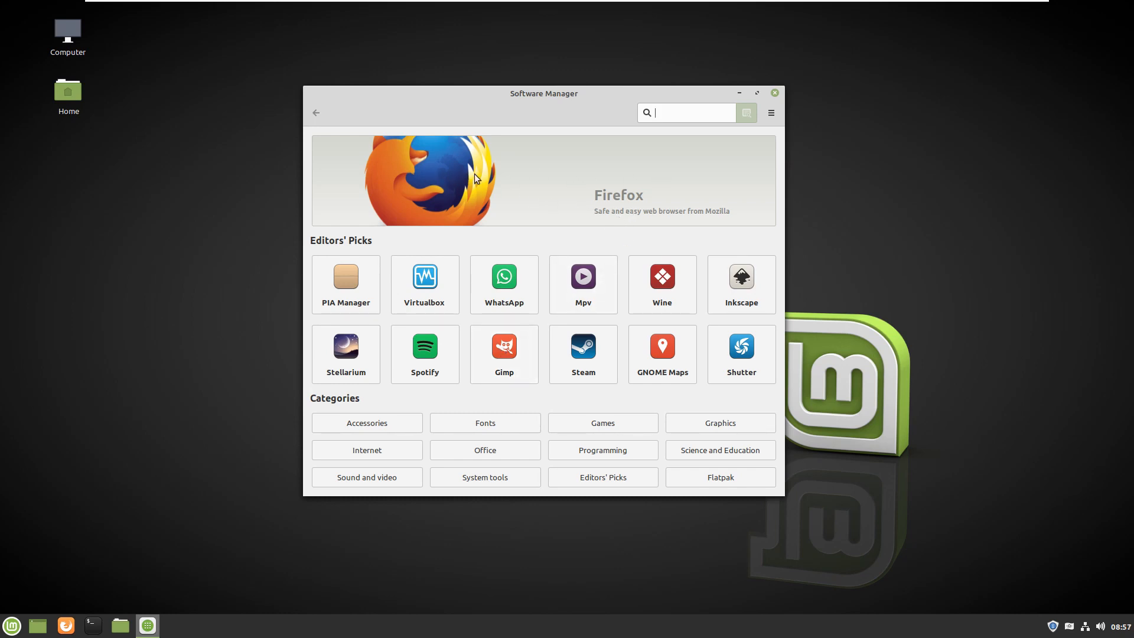
pyautogui.moveTo(329, 254)
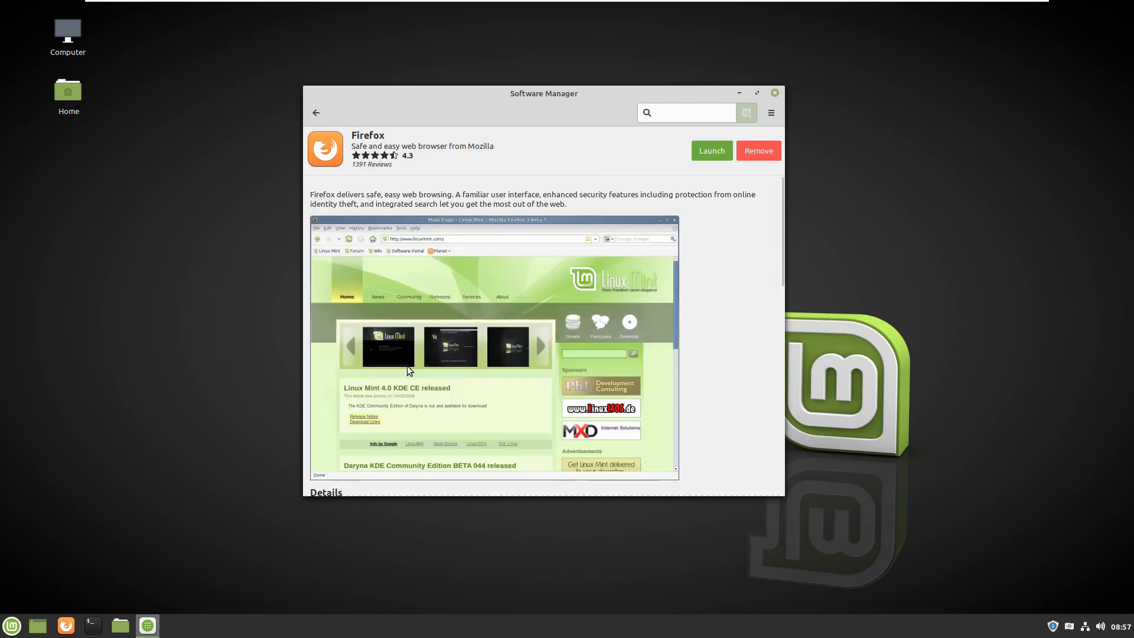
pyautogui.moveTo(406, 156)
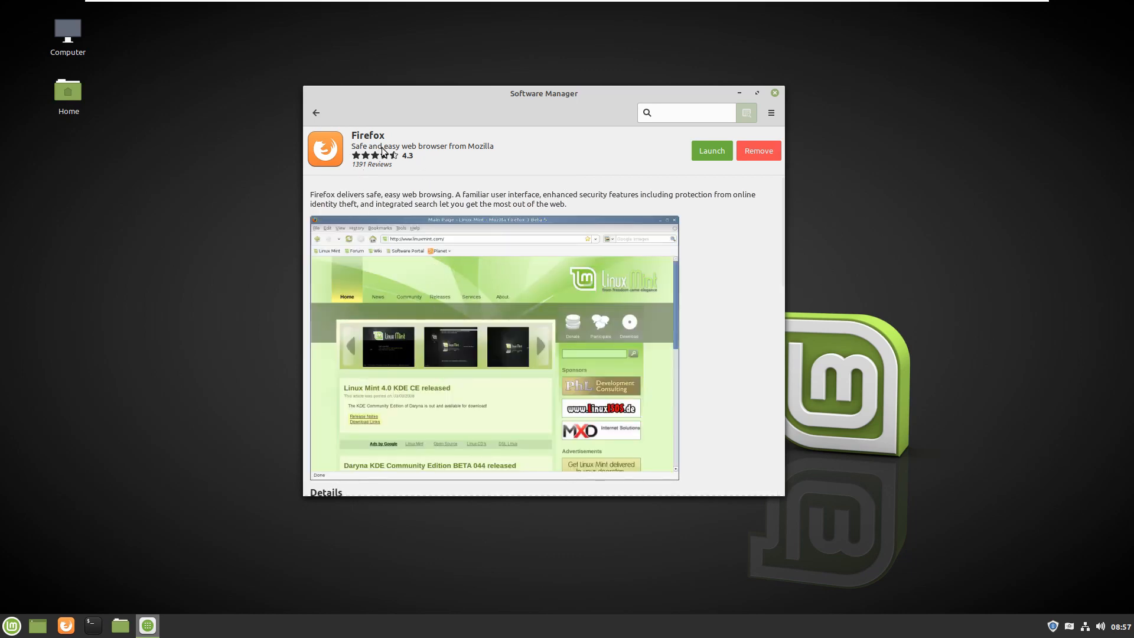
pyautogui.scroll(-3)
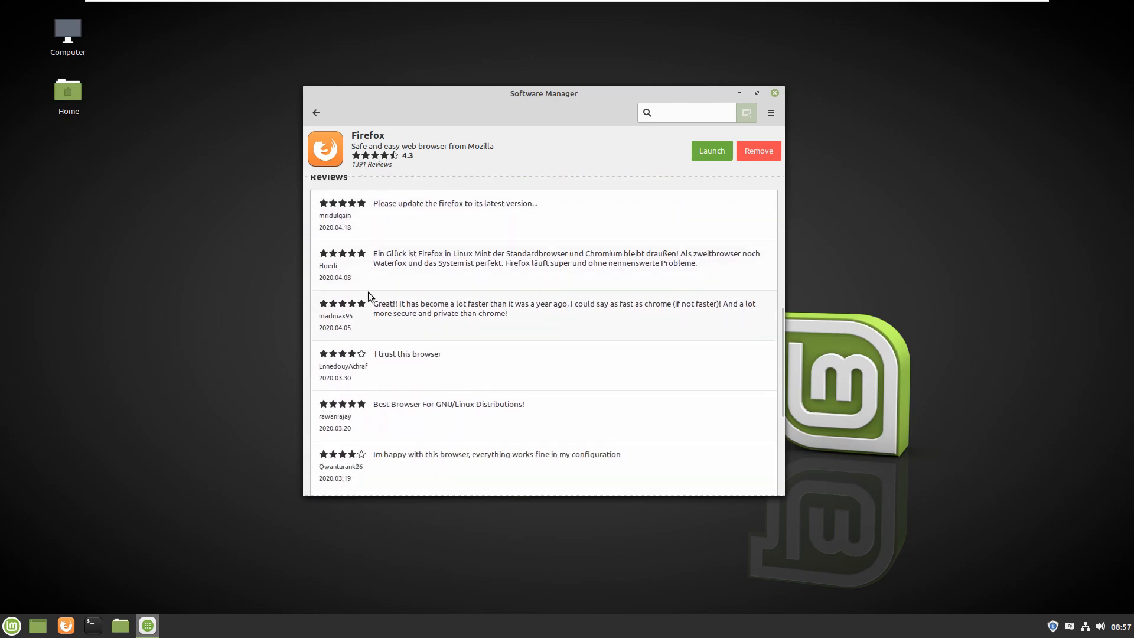
pyautogui.scroll(-3)
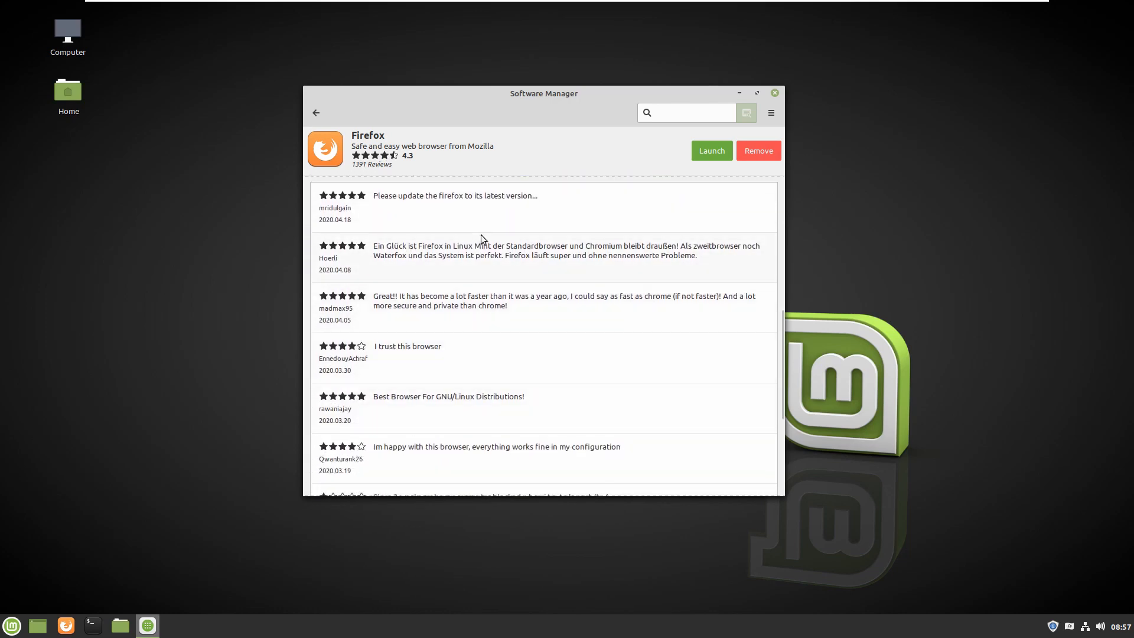
pyautogui.moveTo(360, 176)
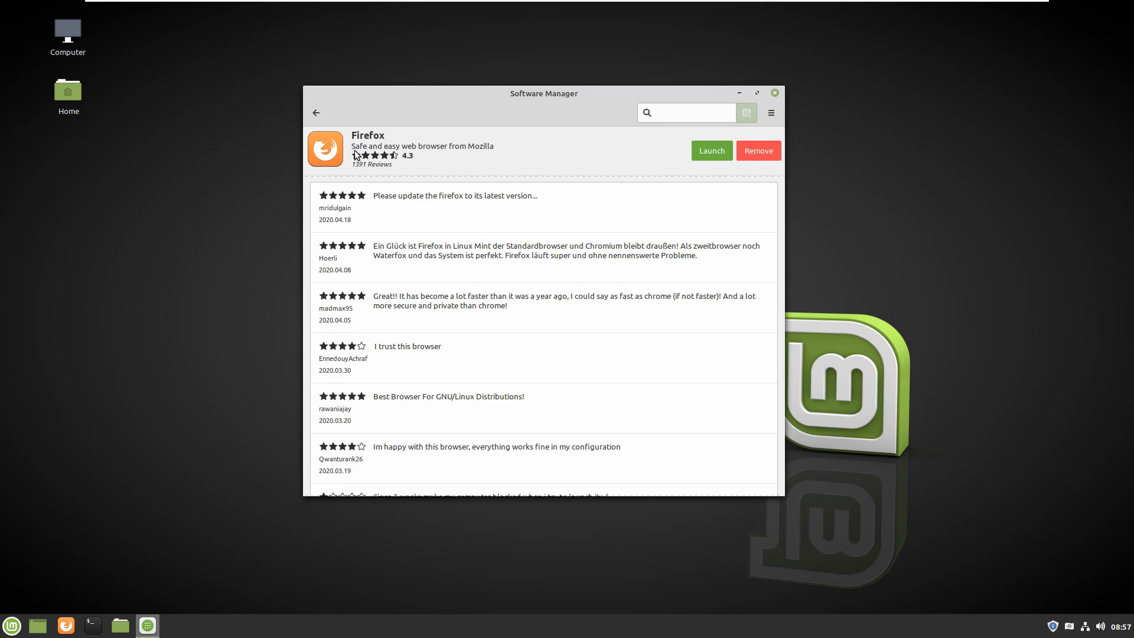
pyautogui.moveTo(425, 168)
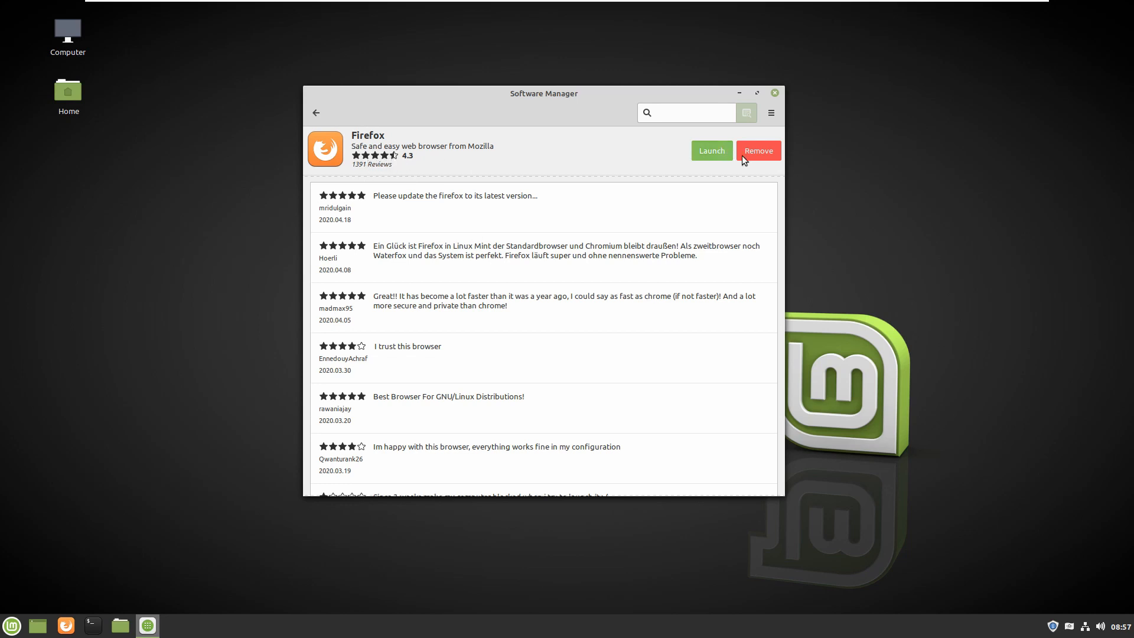
pyautogui.moveTo(711, 151)
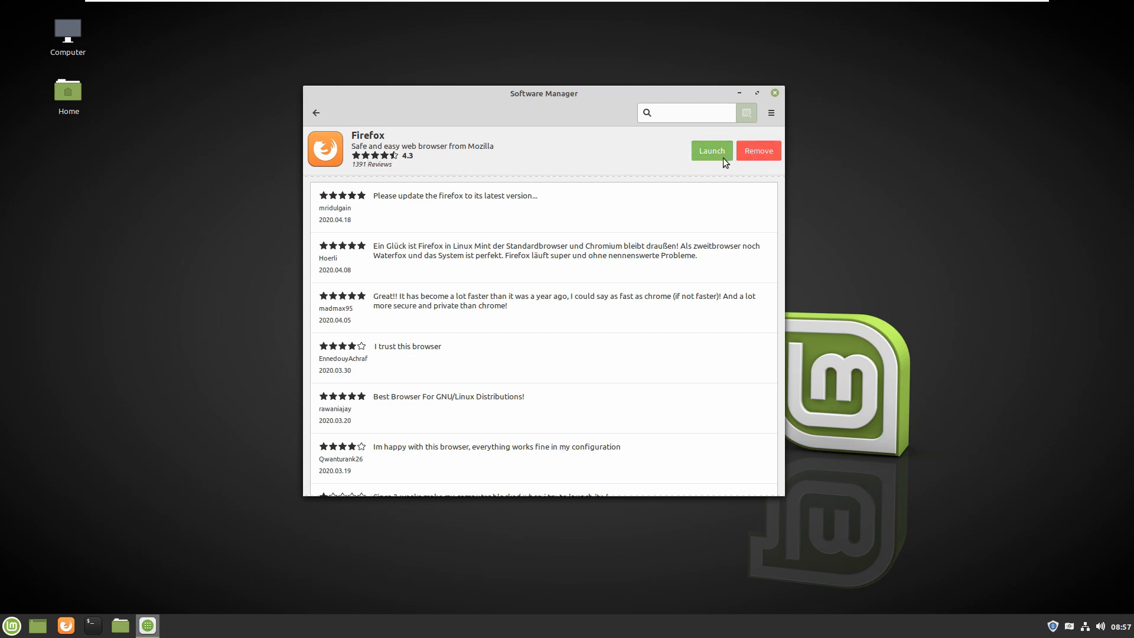
pyautogui.moveTo(191, 472)
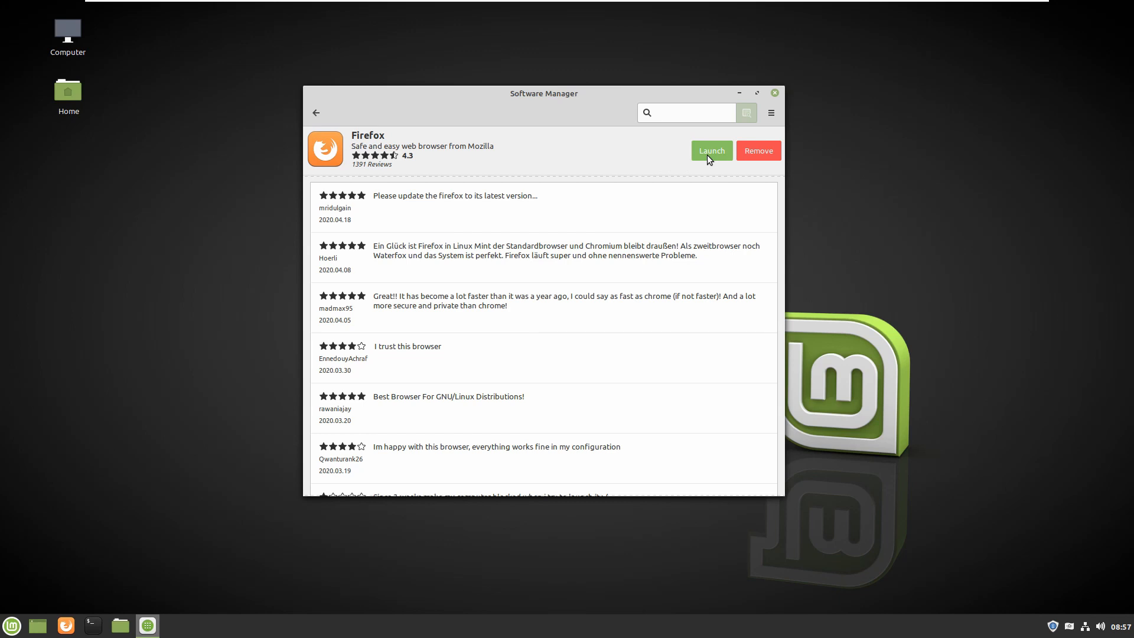
pyautogui.moveTo(413, 261)
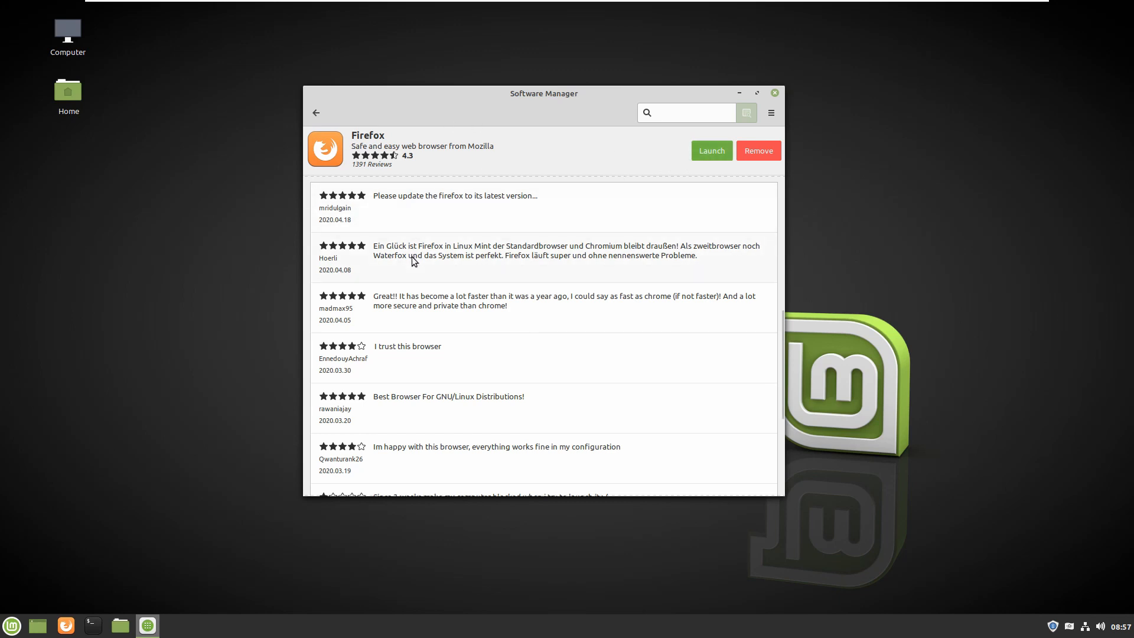
pyautogui.moveTo(711, 150)
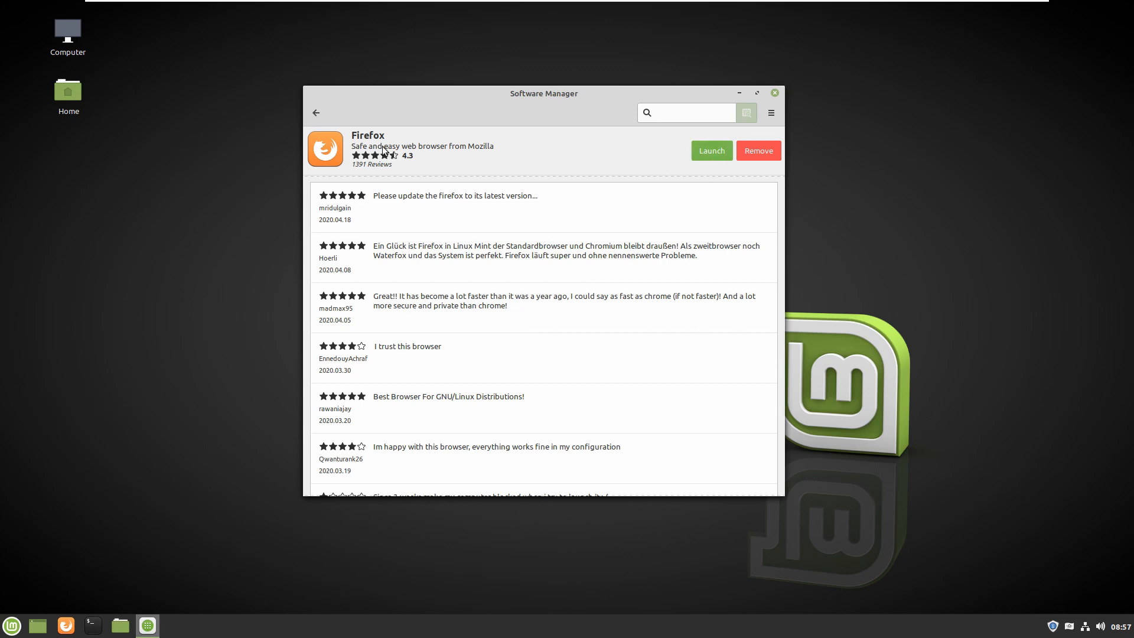
# Step: Go back to the home page and browse the Games category with titles like Wesnoth and Supertuxkart
pyautogui.click(315, 112)
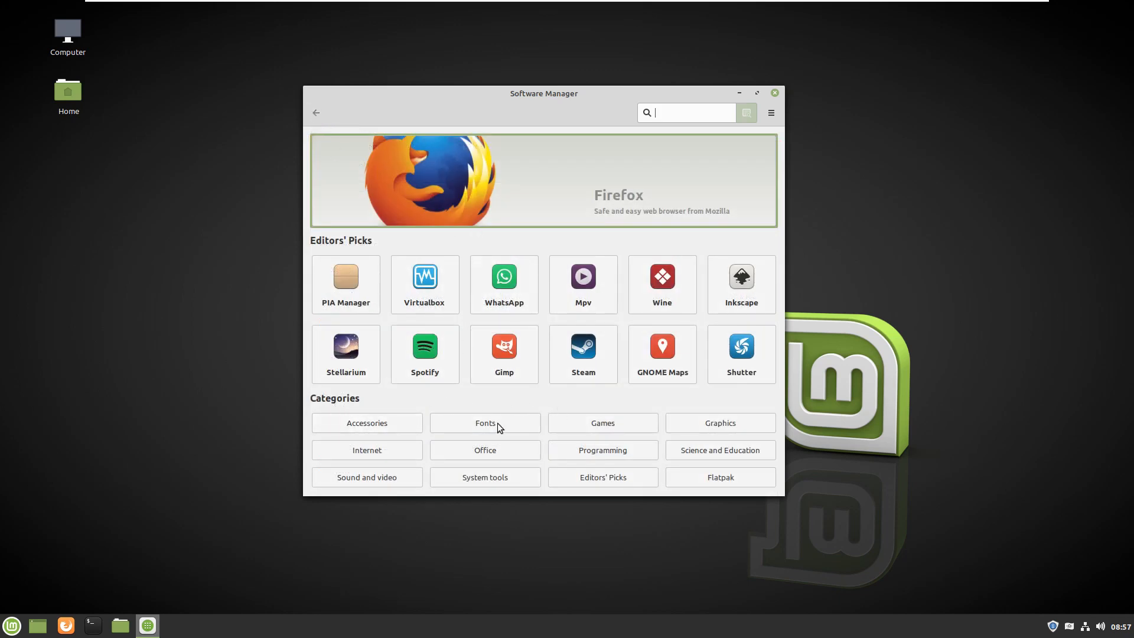
pyautogui.moveTo(730, 428)
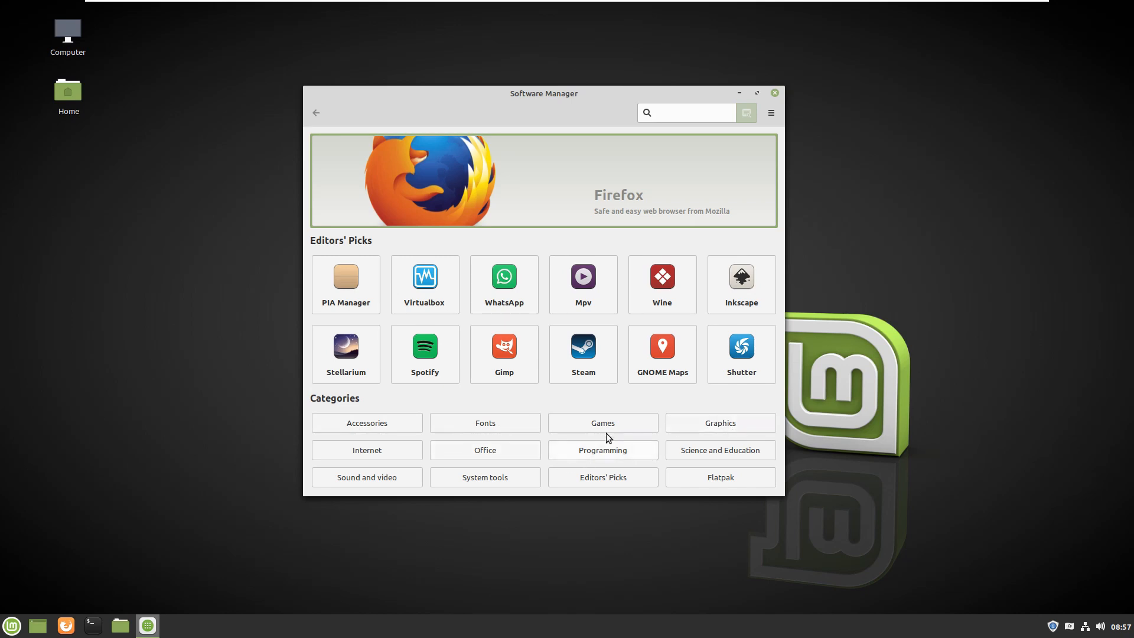
pyautogui.click(602, 423)
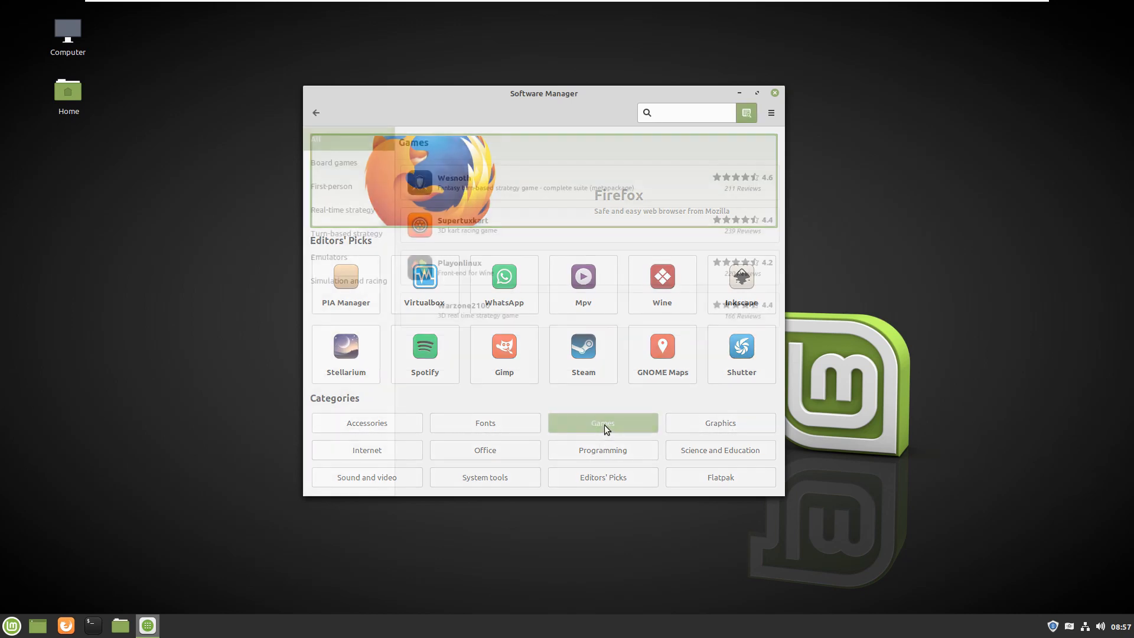
pyautogui.click(602, 423)
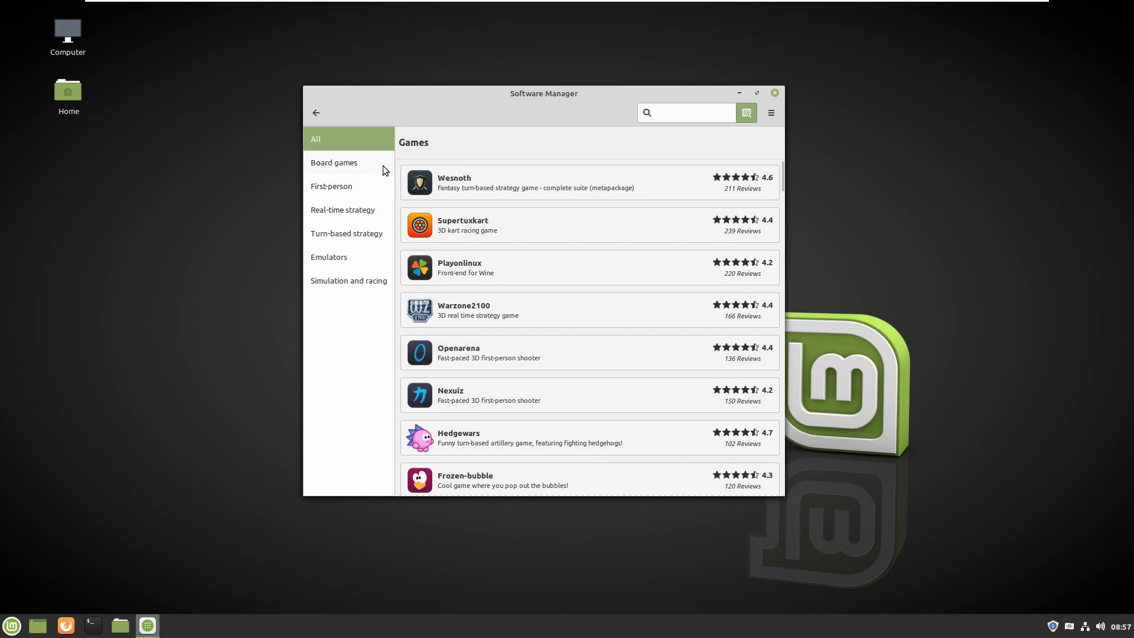
pyautogui.moveTo(355, 242)
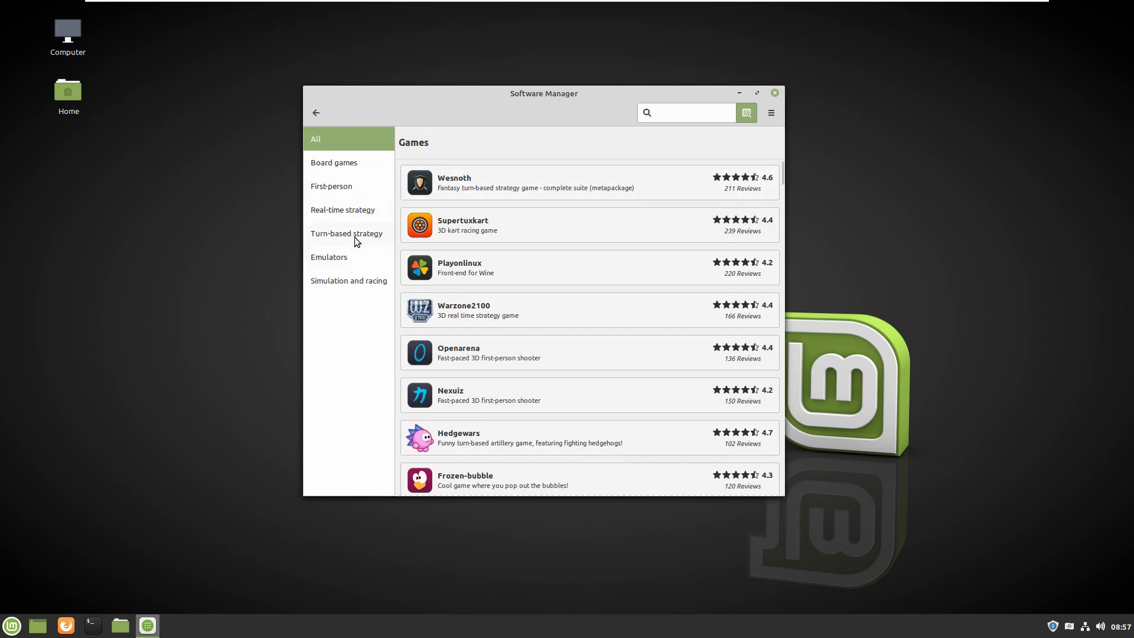
pyautogui.moveTo(390, 195)
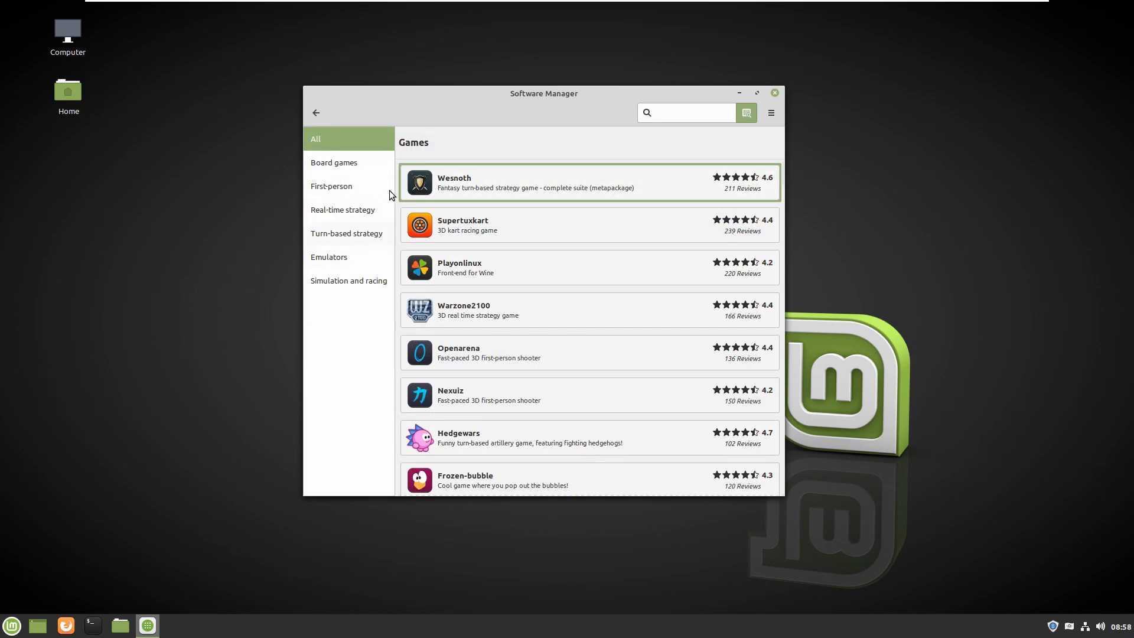
pyautogui.scroll(-3)
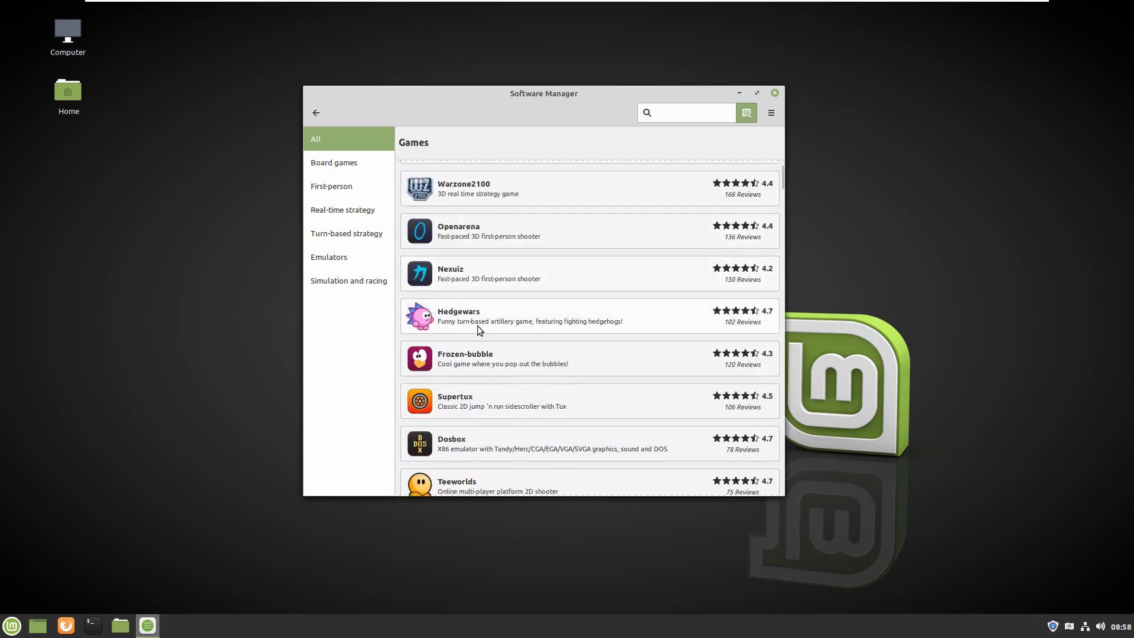
pyautogui.moveTo(451, 326)
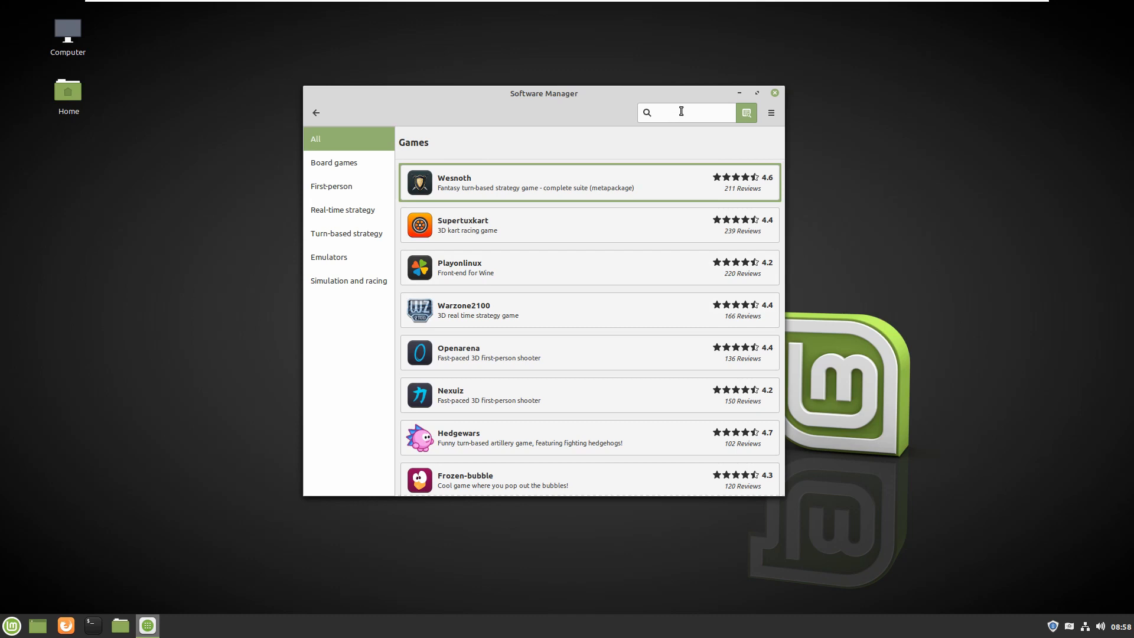
pyautogui.click(683, 112)
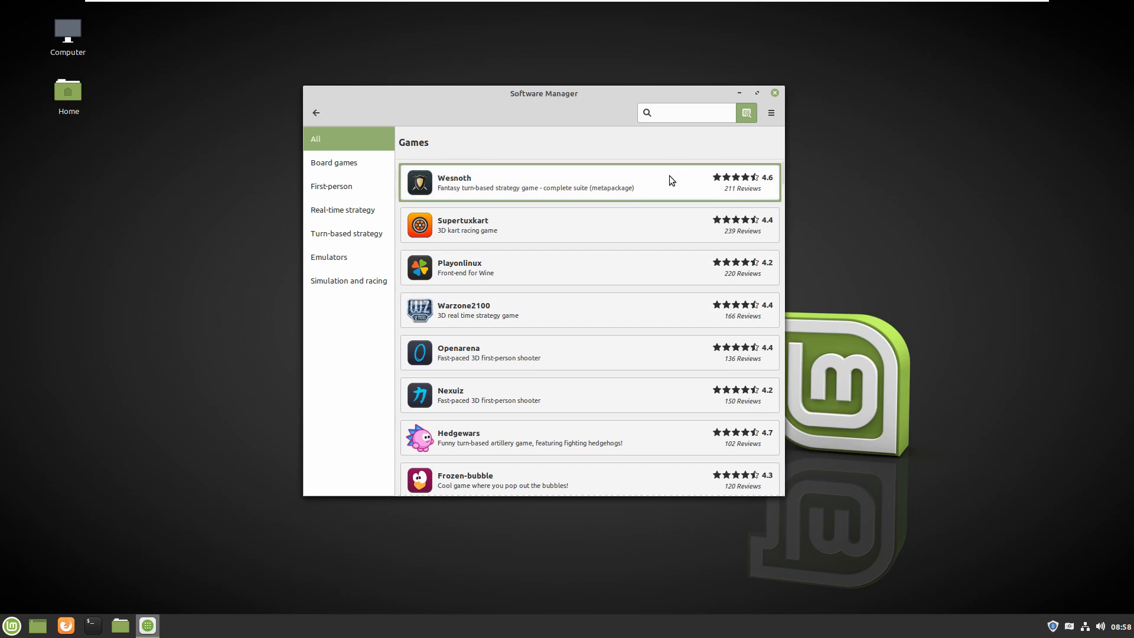
pyautogui.click(685, 112)
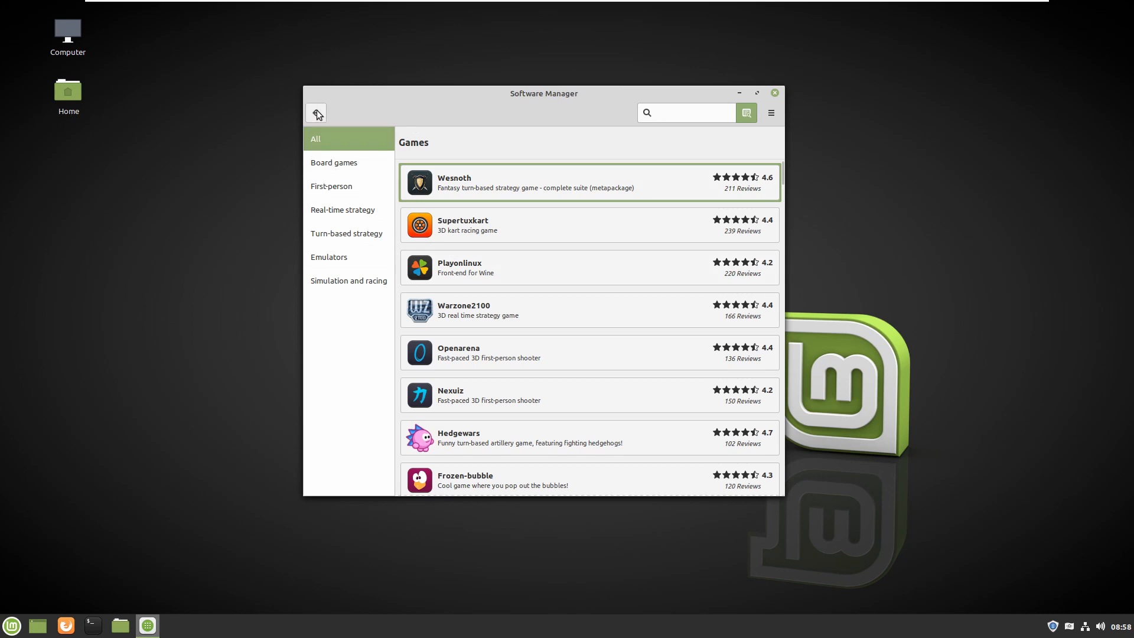
# Step: Show the installed applications list from the hamburger menu's 'Show installed applications' option
pyautogui.click(315, 112)
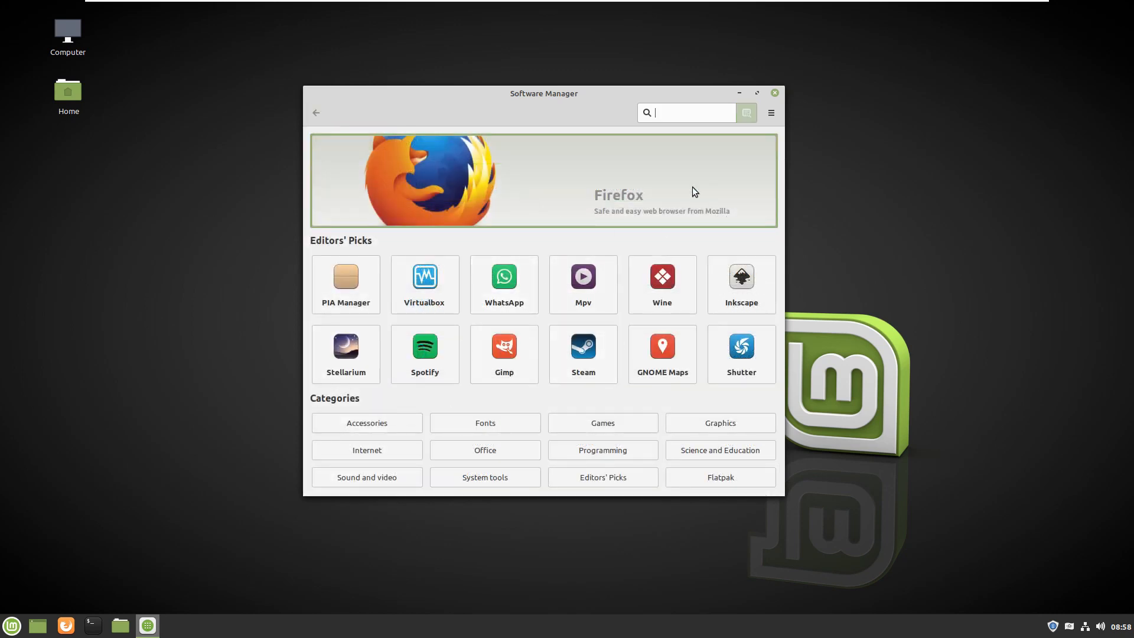
pyautogui.moveTo(458, 367)
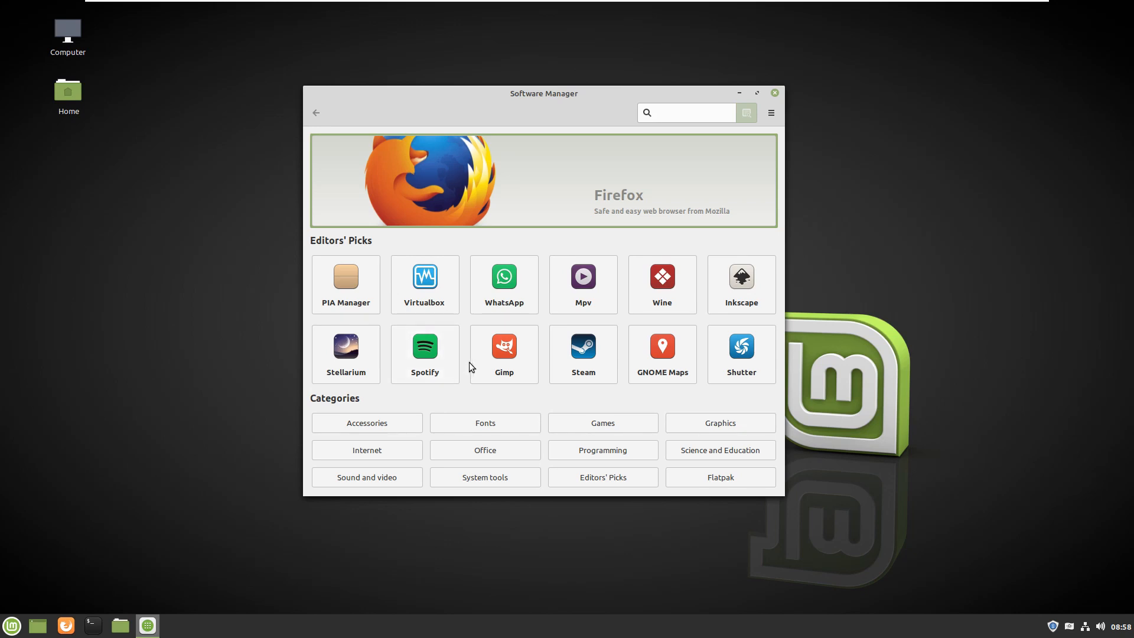
pyautogui.click(685, 112)
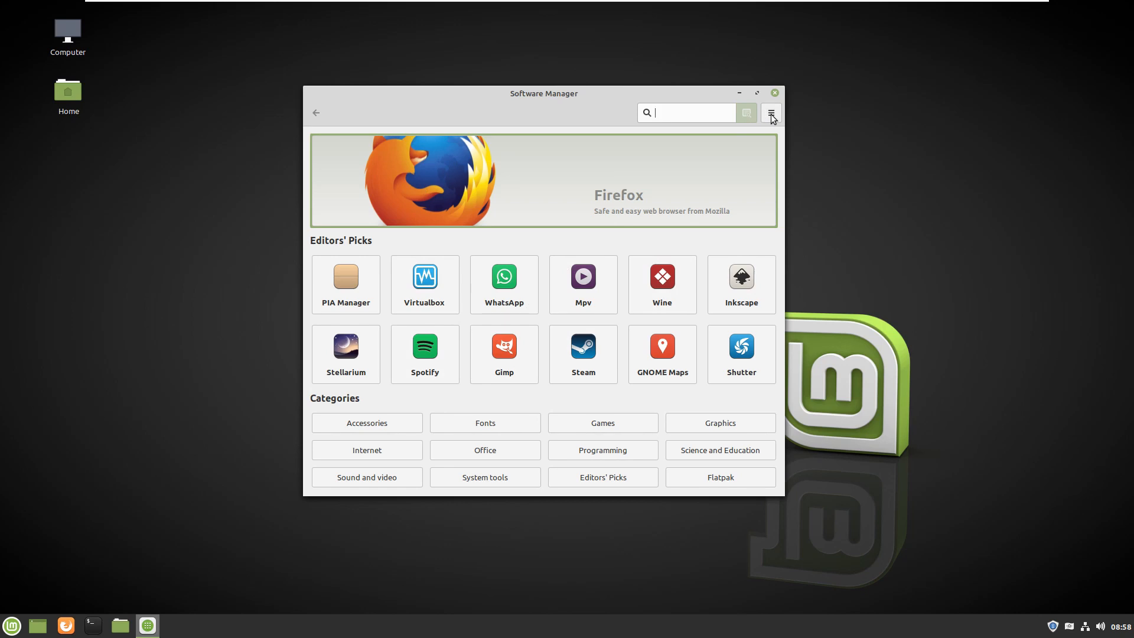
pyautogui.click(771, 112)
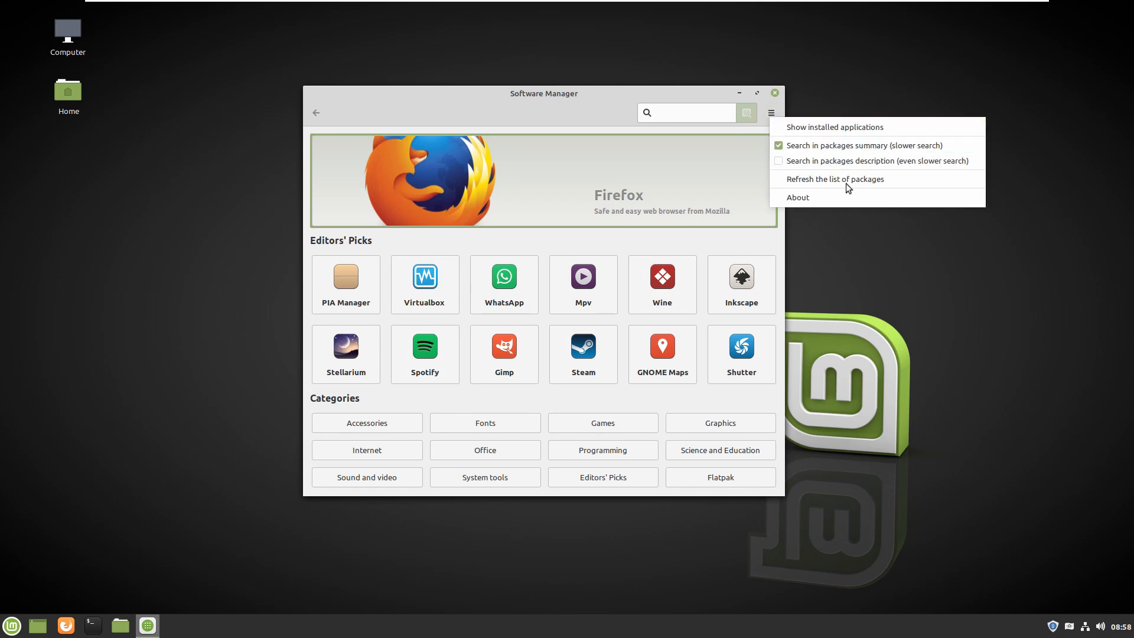
pyautogui.moveTo(857, 161)
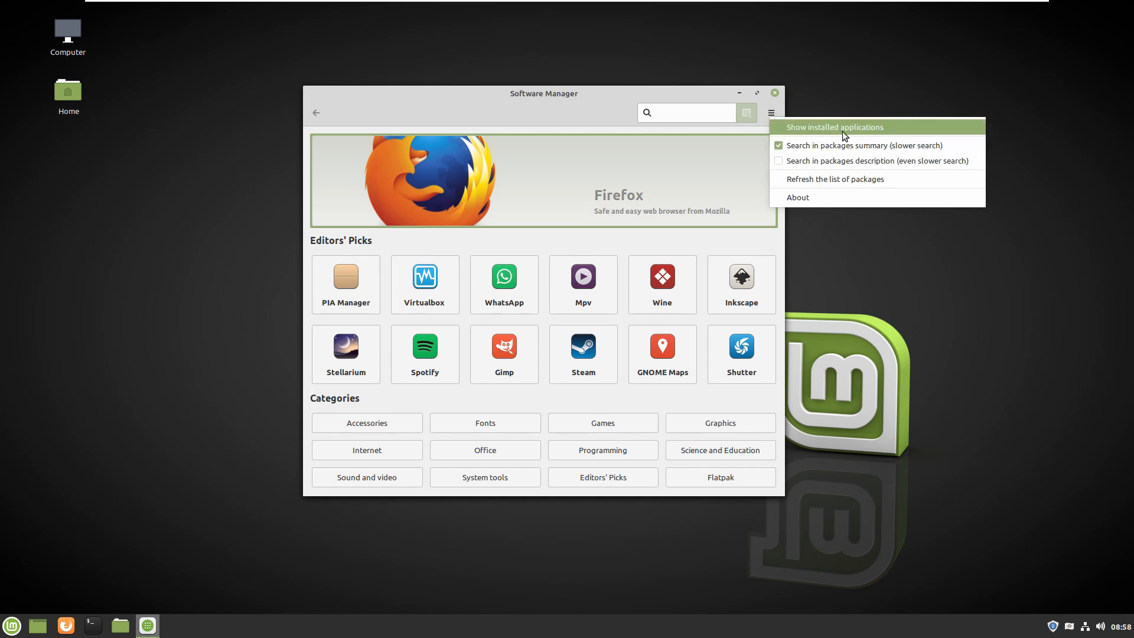
pyautogui.click(833, 127)
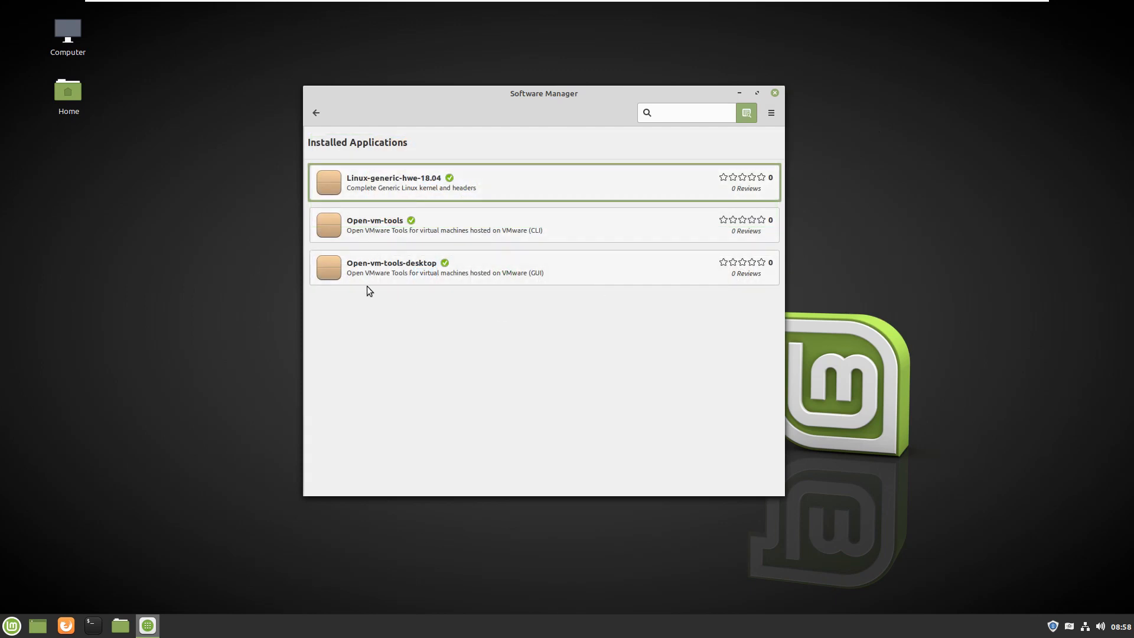
pyautogui.moveTo(441, 238)
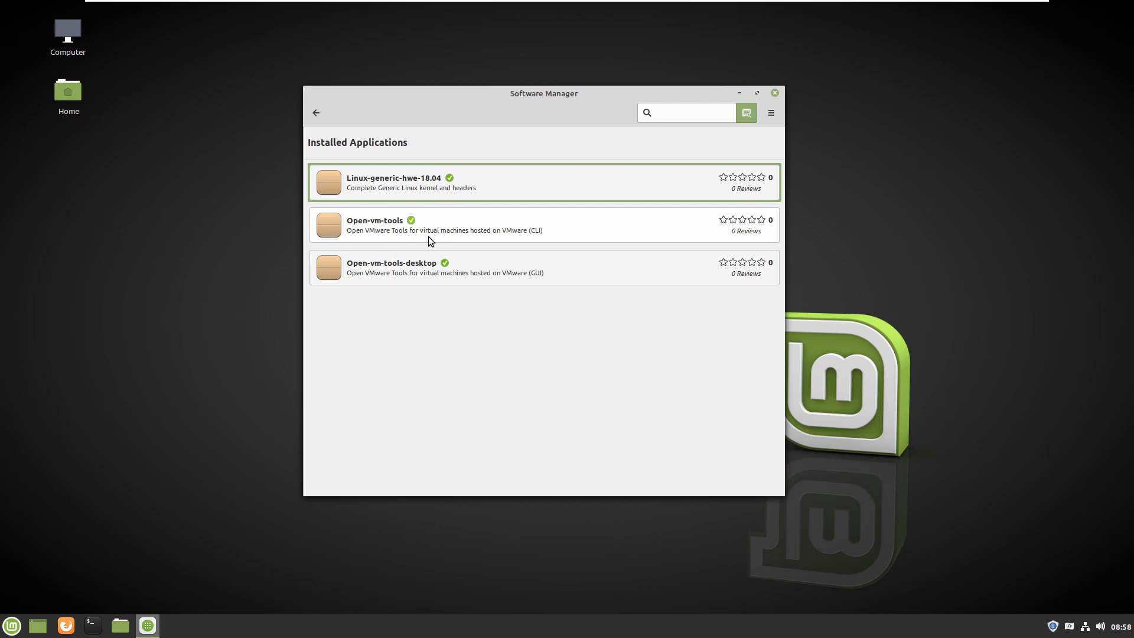
pyautogui.moveTo(564, 246)
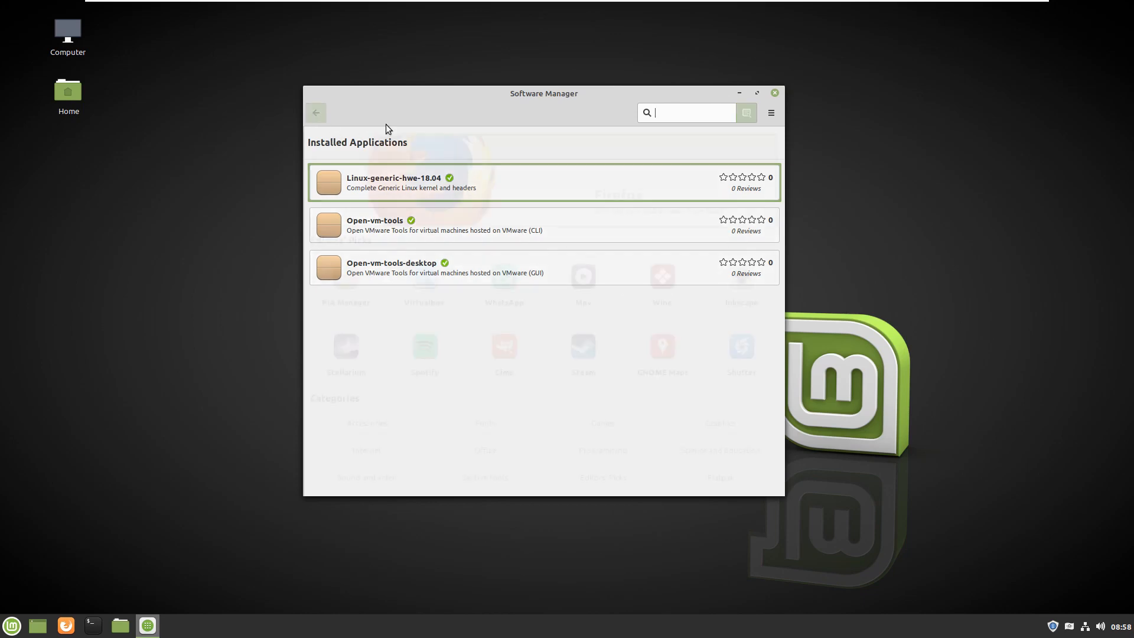
# Step: Return to the home page and review the search options in the menu without changing them
pyautogui.click(771, 112)
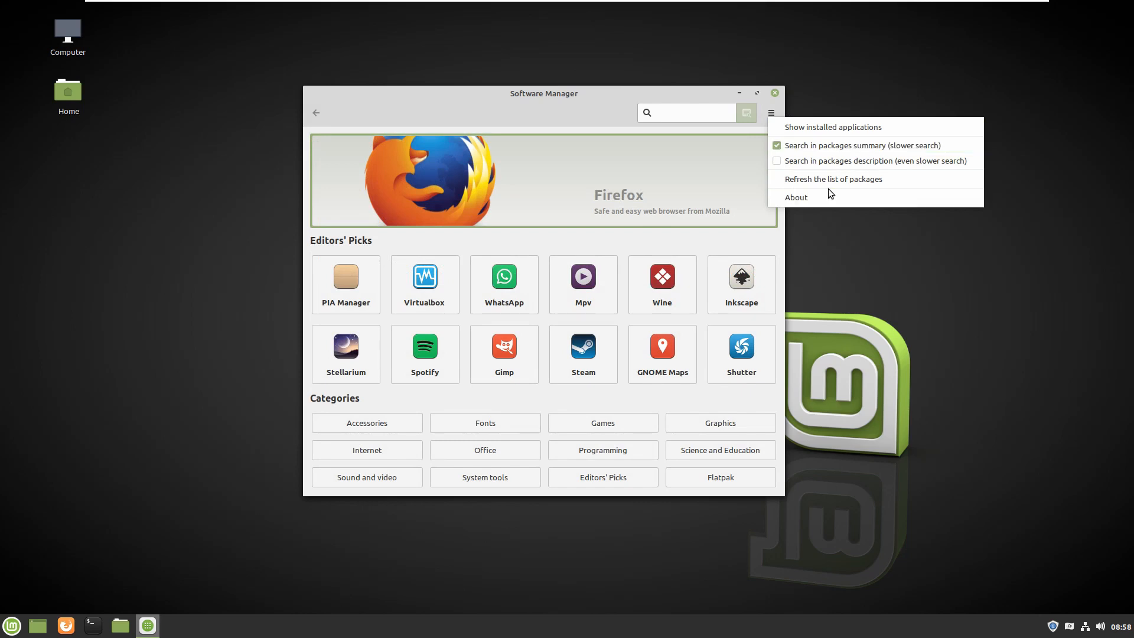
pyautogui.moveTo(832, 178)
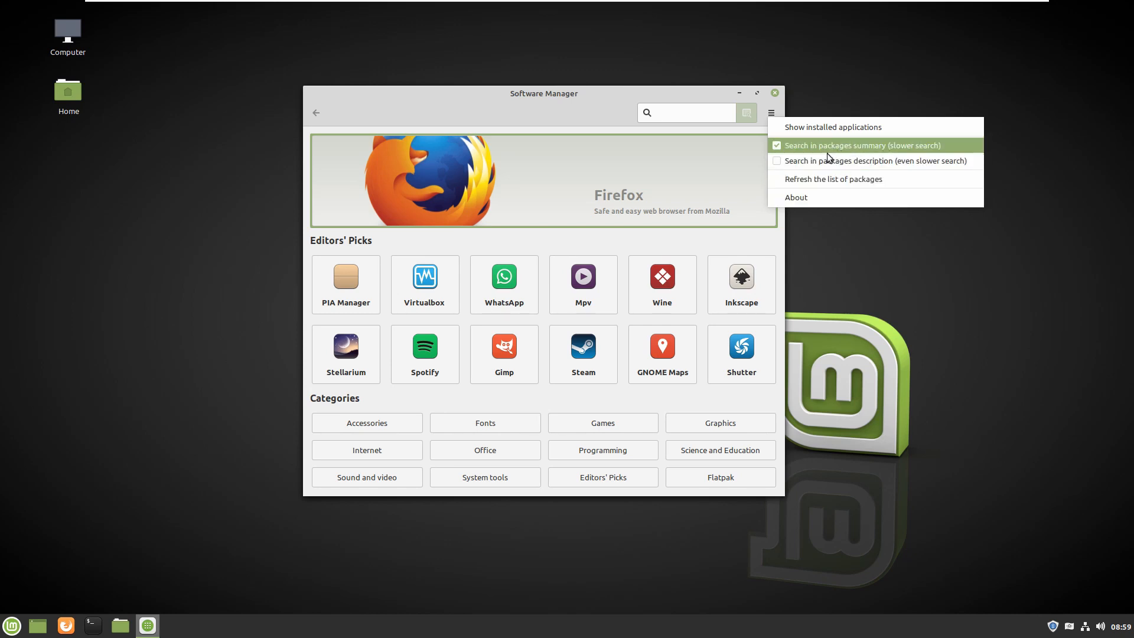
pyautogui.moveTo(838, 161)
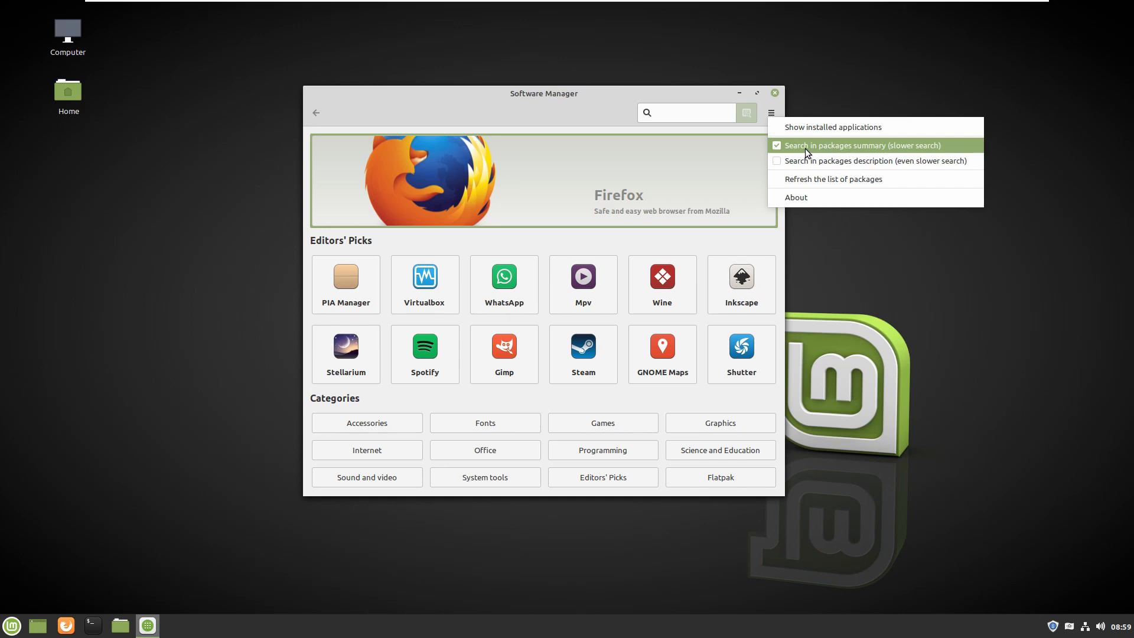
pyautogui.moveTo(896, 161)
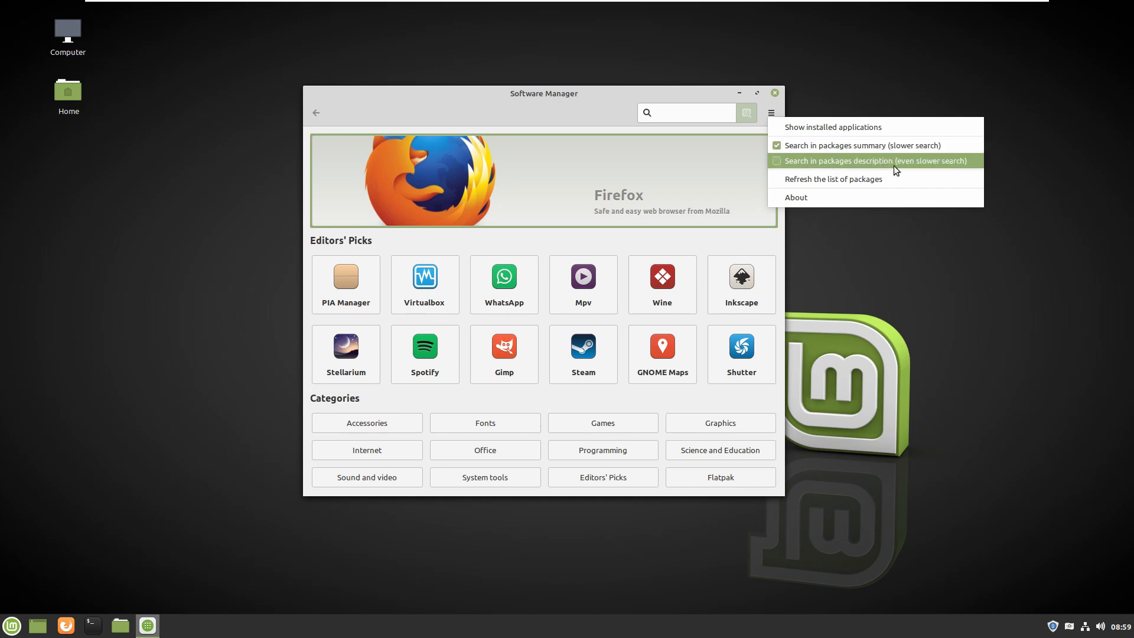
pyautogui.moveTo(832, 160)
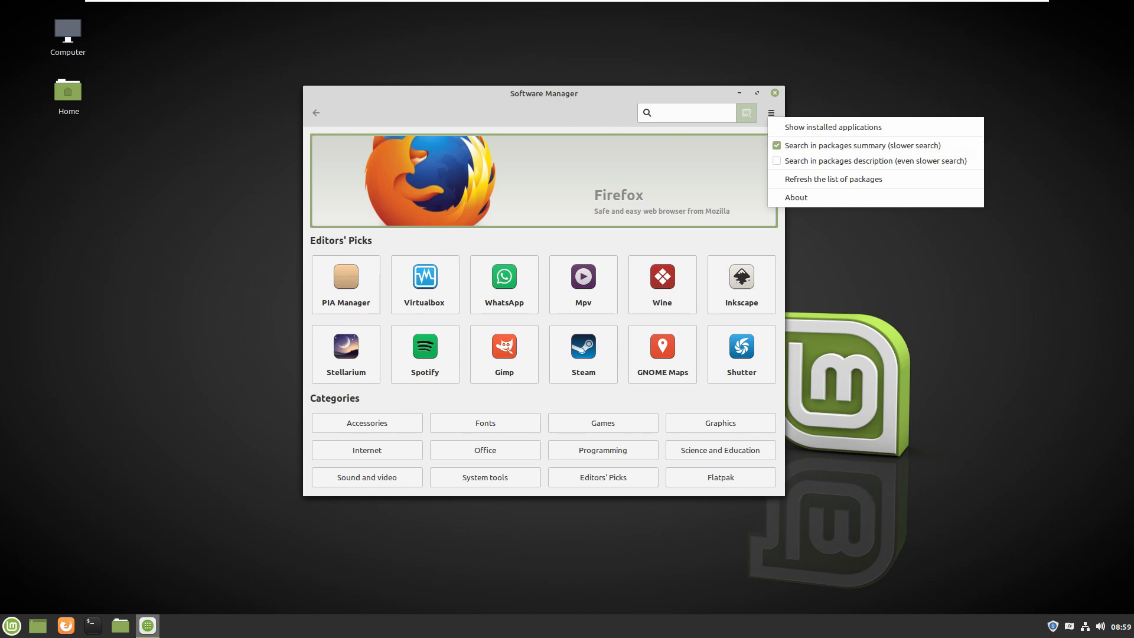
pyautogui.click(671, 113)
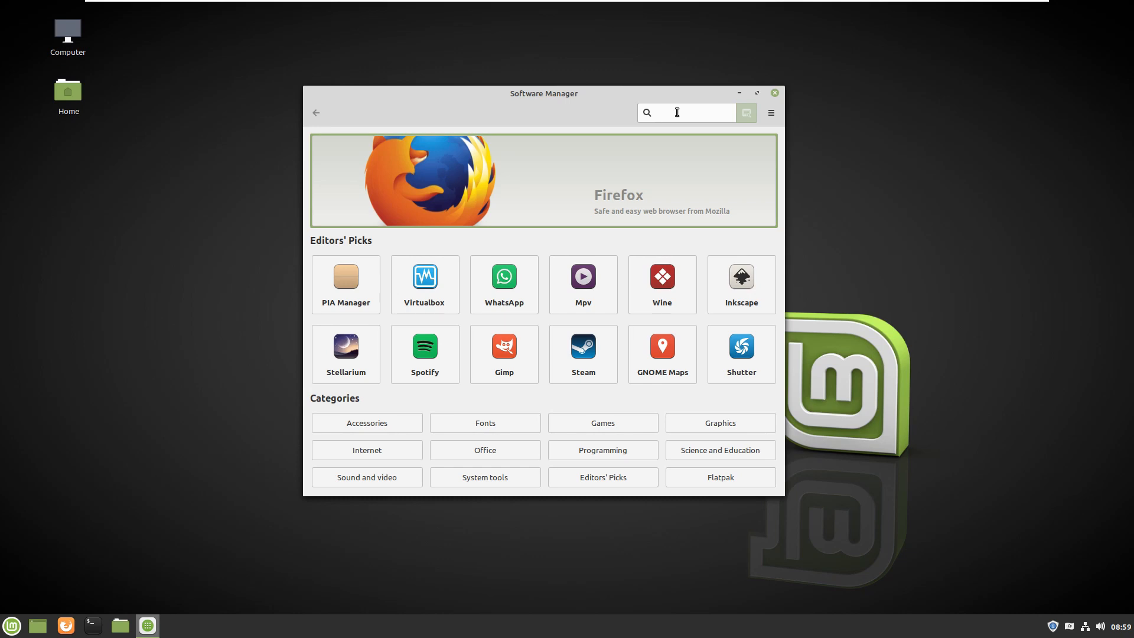
# Step: Search for WhatsApp, reach its page and start installing it
pyautogui.write('whats app')
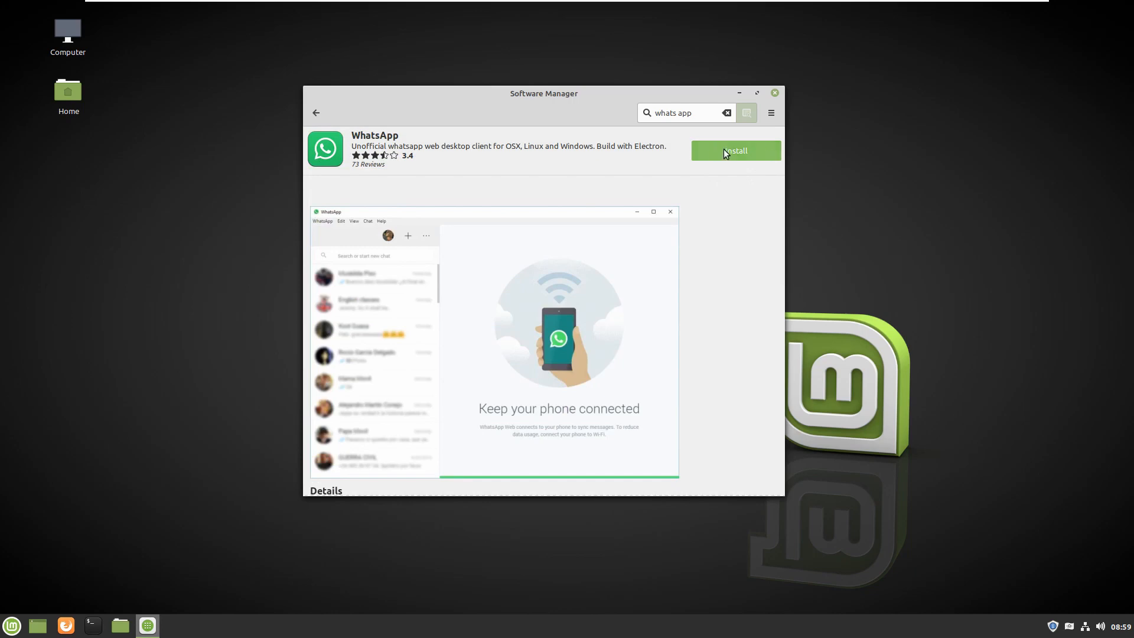
pyautogui.moveTo(678, 196)
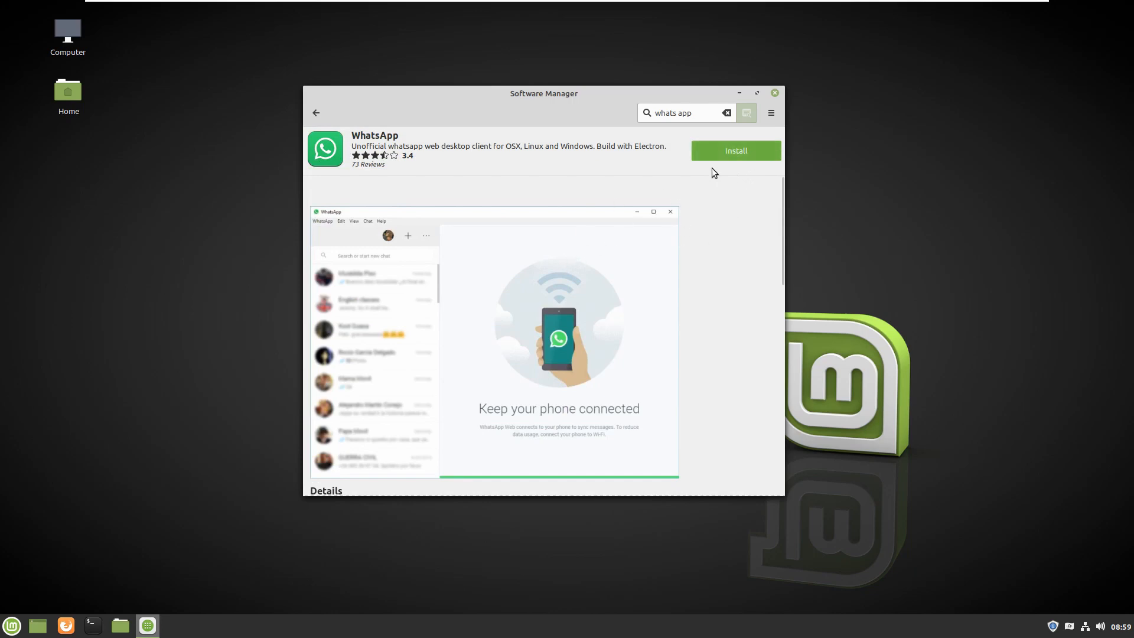
pyautogui.click(735, 151)
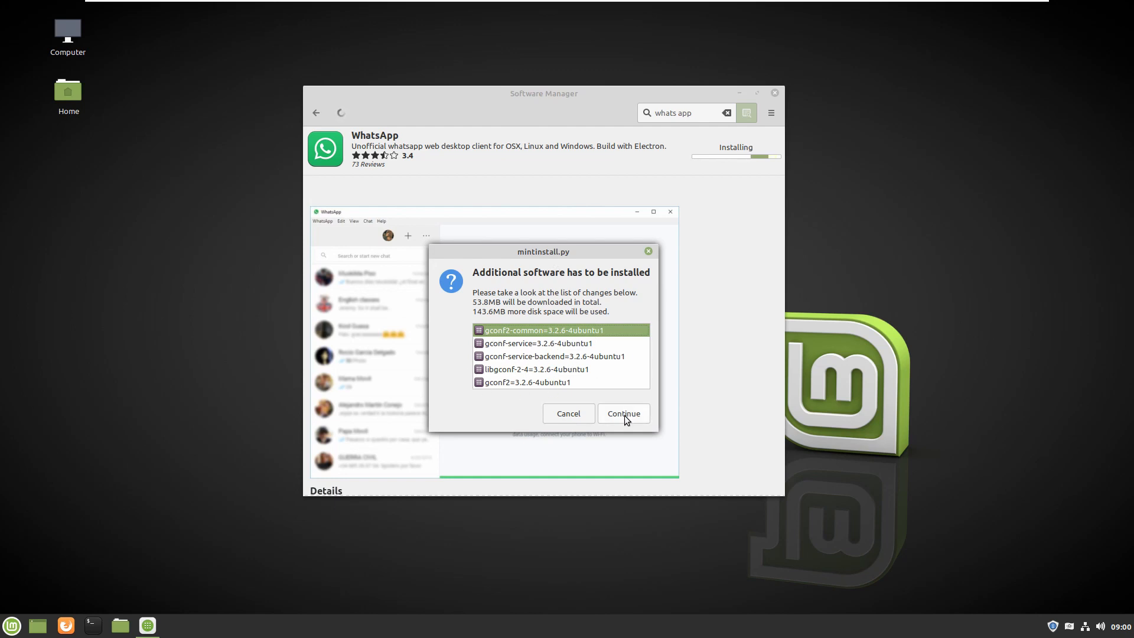
# Step: Accept WhatsApp's additional packages and authenticate with the admin password so installation proceeds
pyautogui.click(622, 413)
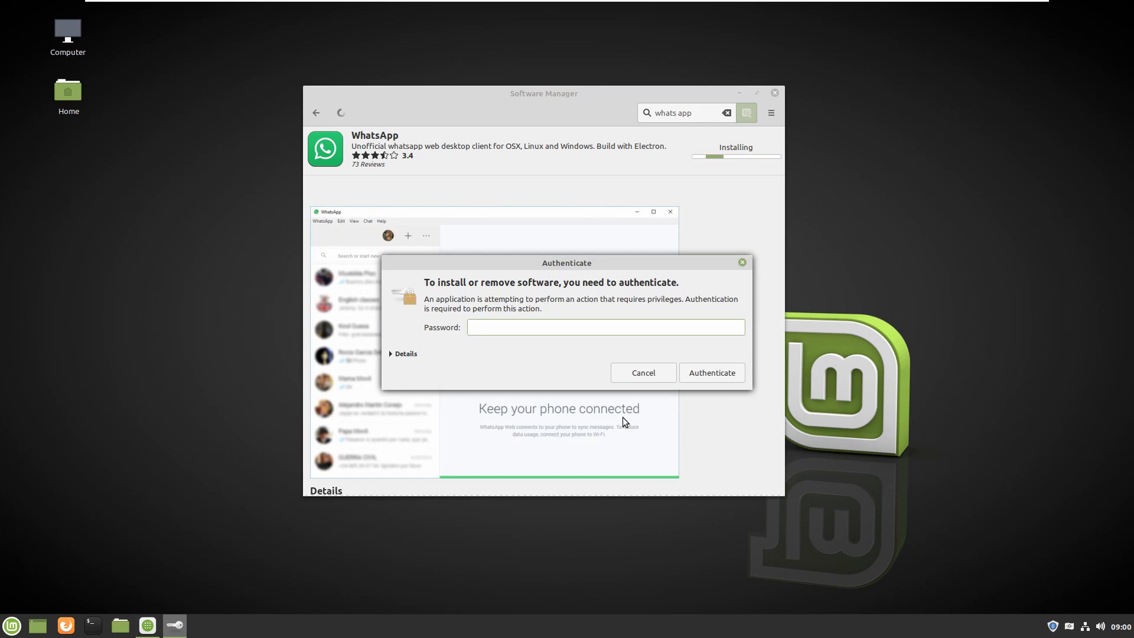
pyautogui.click(605, 326)
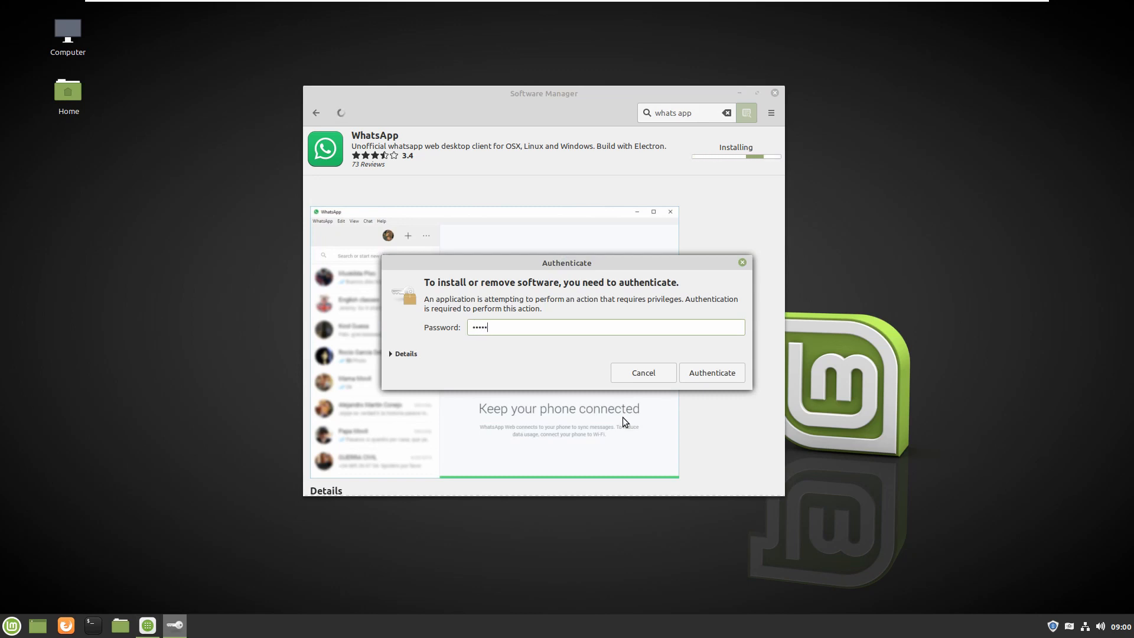
pyautogui.click(710, 372)
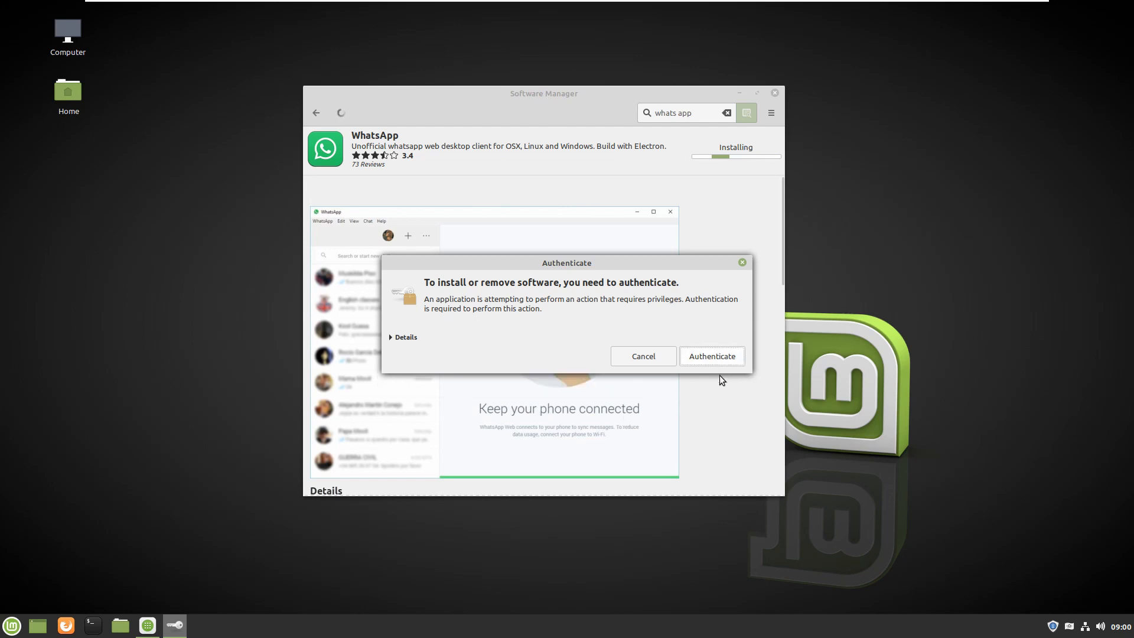
pyautogui.click(710, 356)
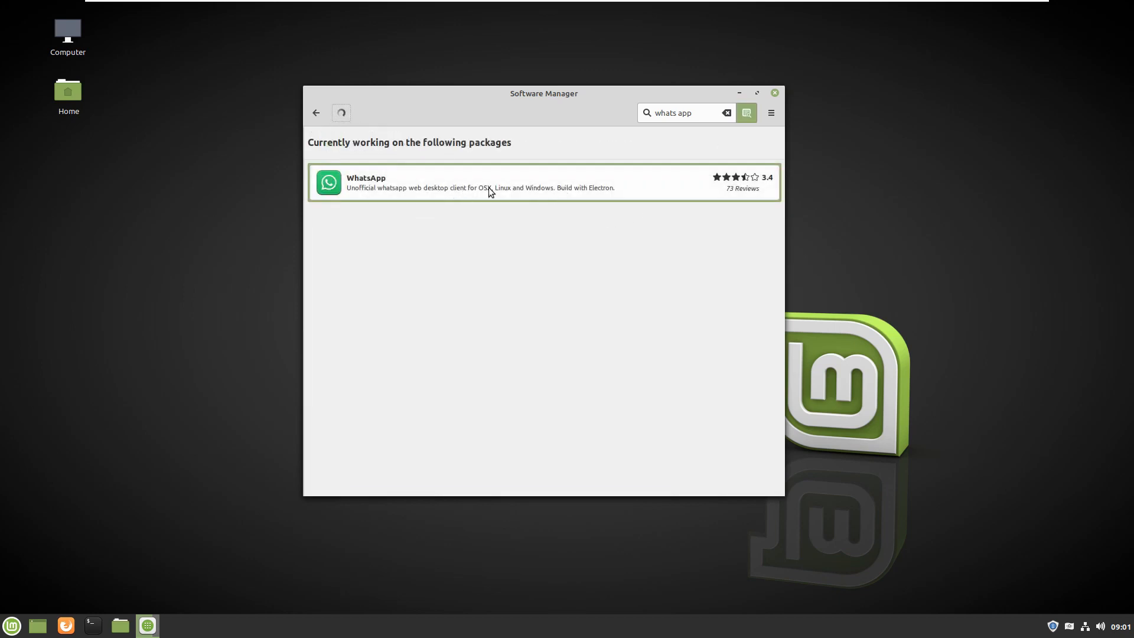
pyautogui.moveTo(509, 207)
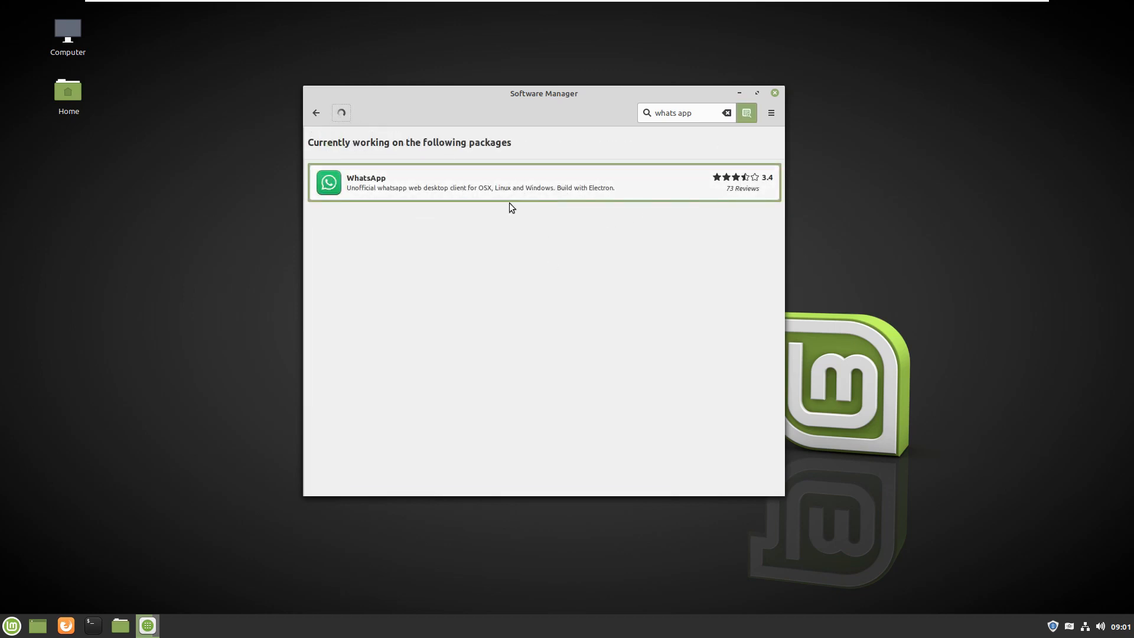
pyautogui.moveTo(548, 218)
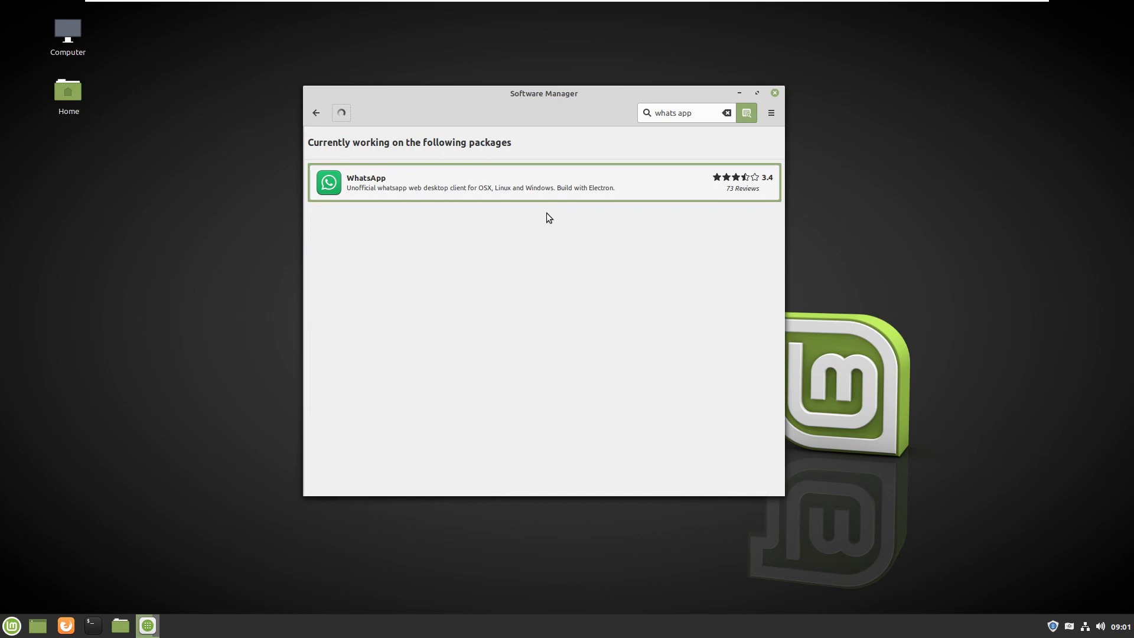
pyautogui.moveTo(452, 198)
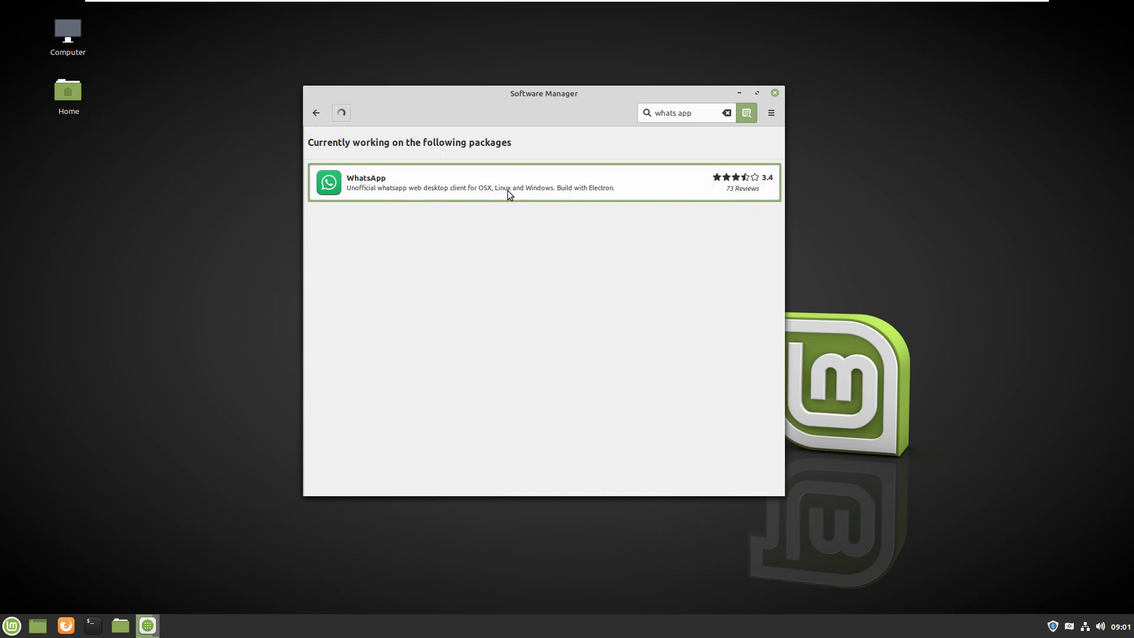
pyautogui.moveTo(477, 193)
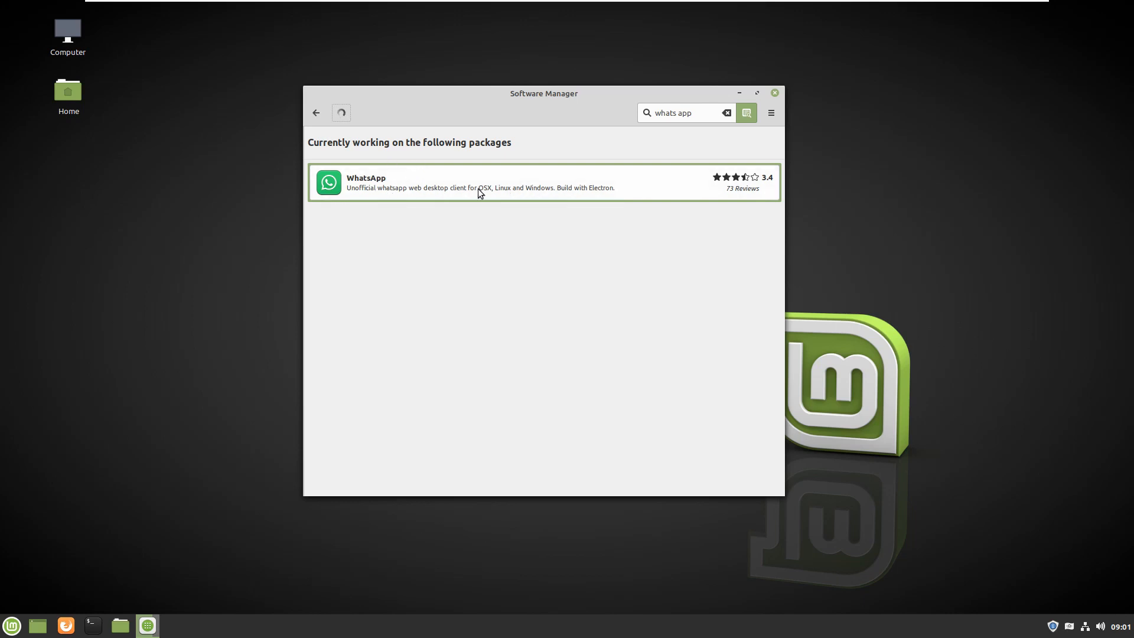
pyautogui.moveTo(621, 185)
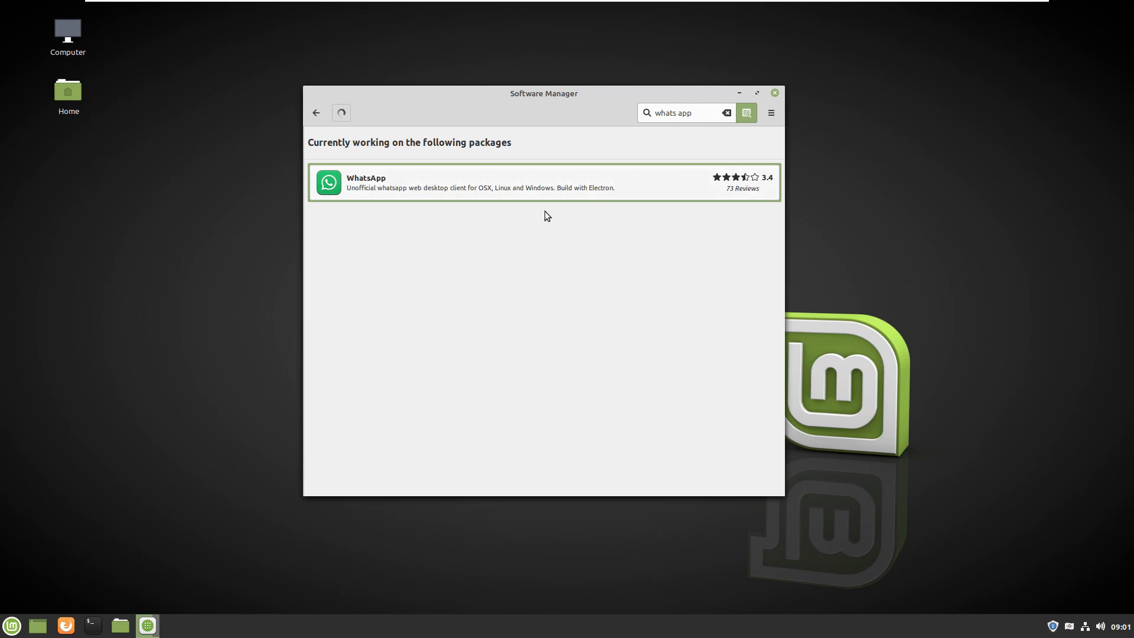
pyautogui.moveTo(320, 123)
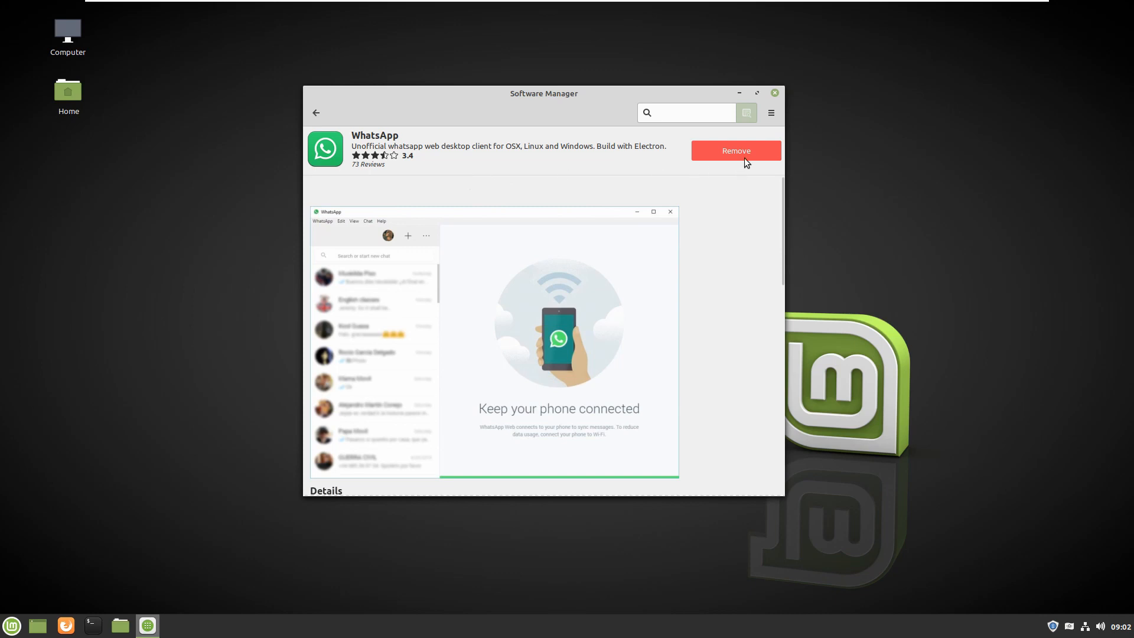
pyautogui.moveTo(65, 476)
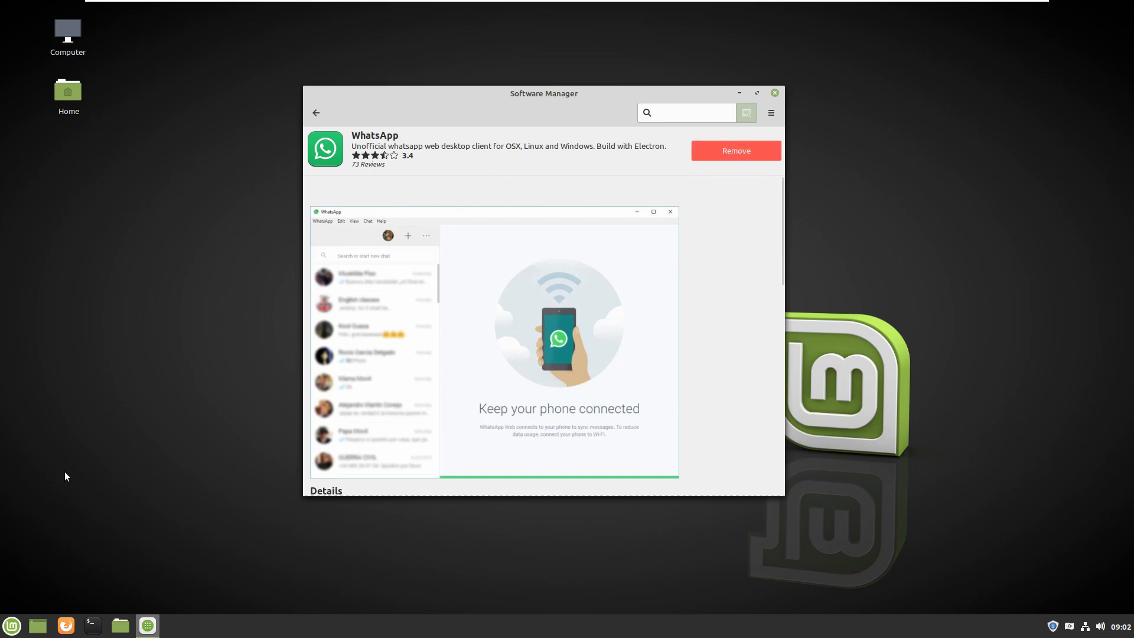
pyautogui.moveTo(770, 107)
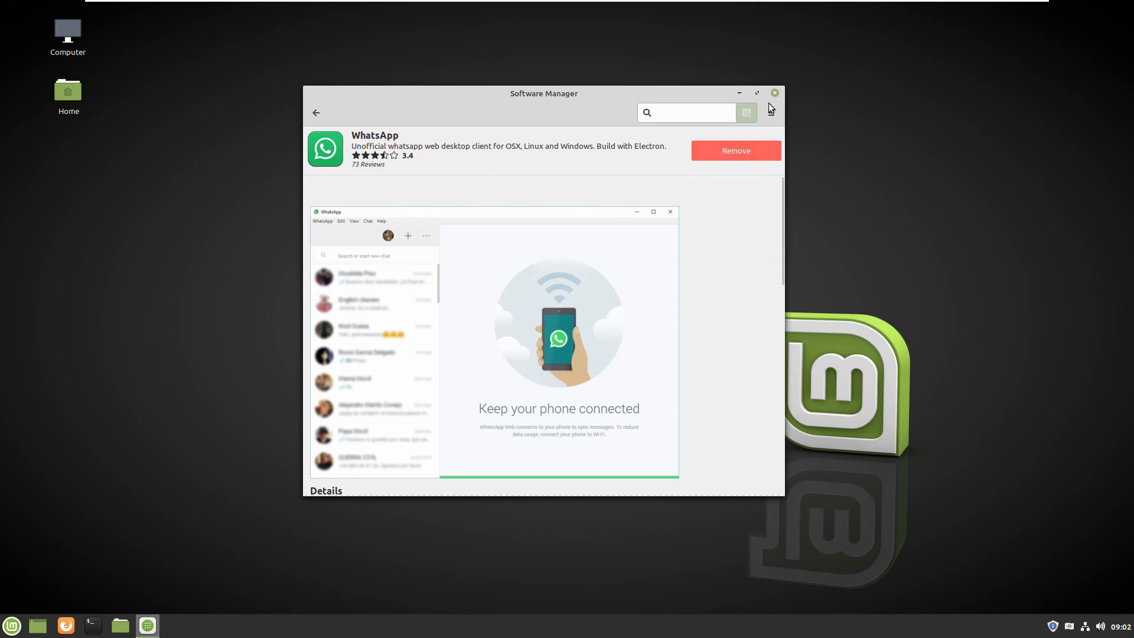
# Step: Close Software Manager and launch WhatsApp from the Mint menu by searching 'whats'
pyautogui.click(773, 93)
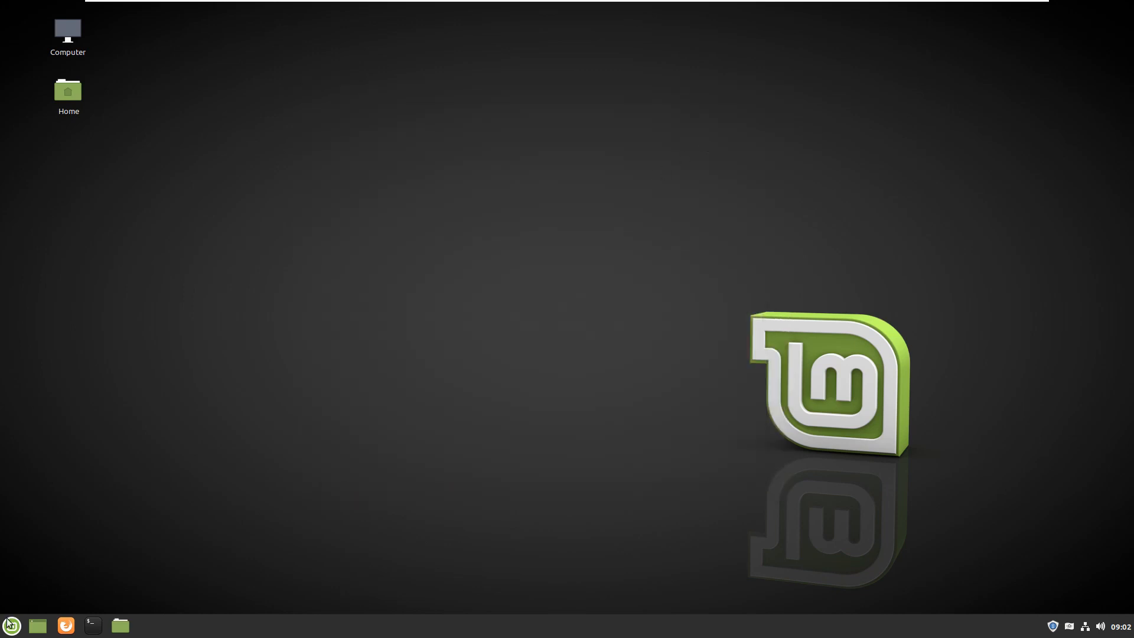
pyautogui.click(10, 625)
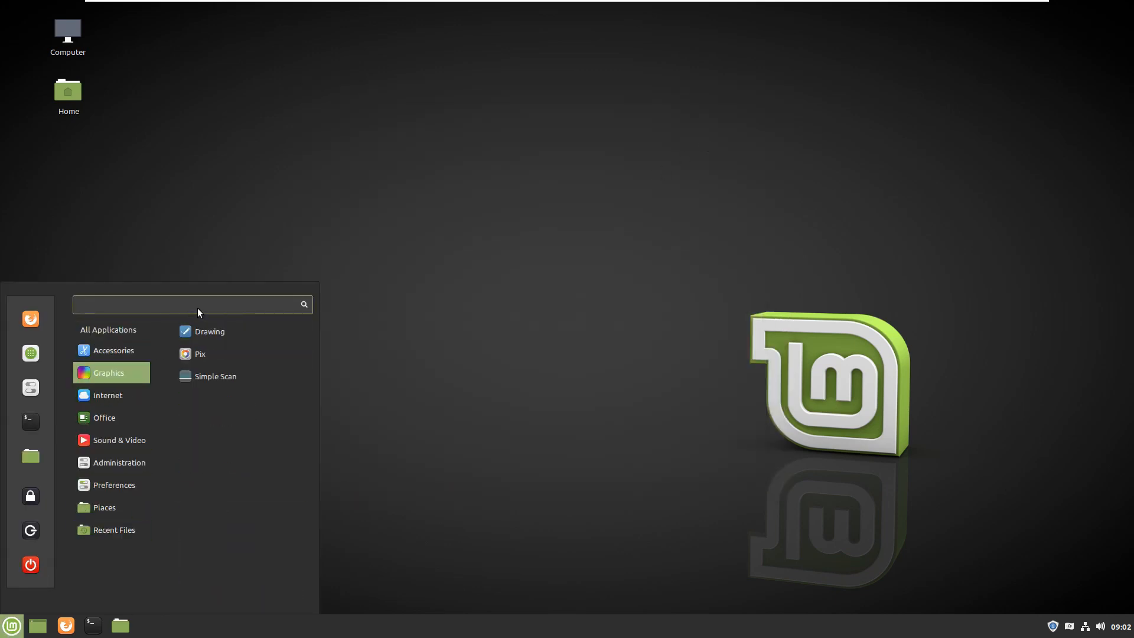
pyautogui.write('whats')
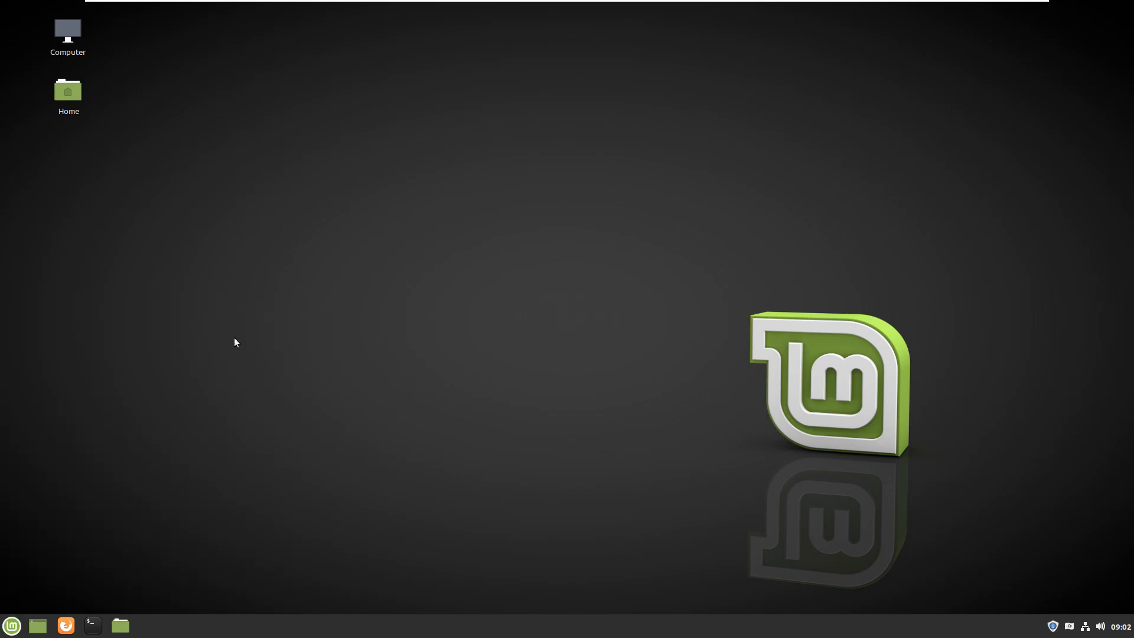
pyautogui.moveTo(437, 338)
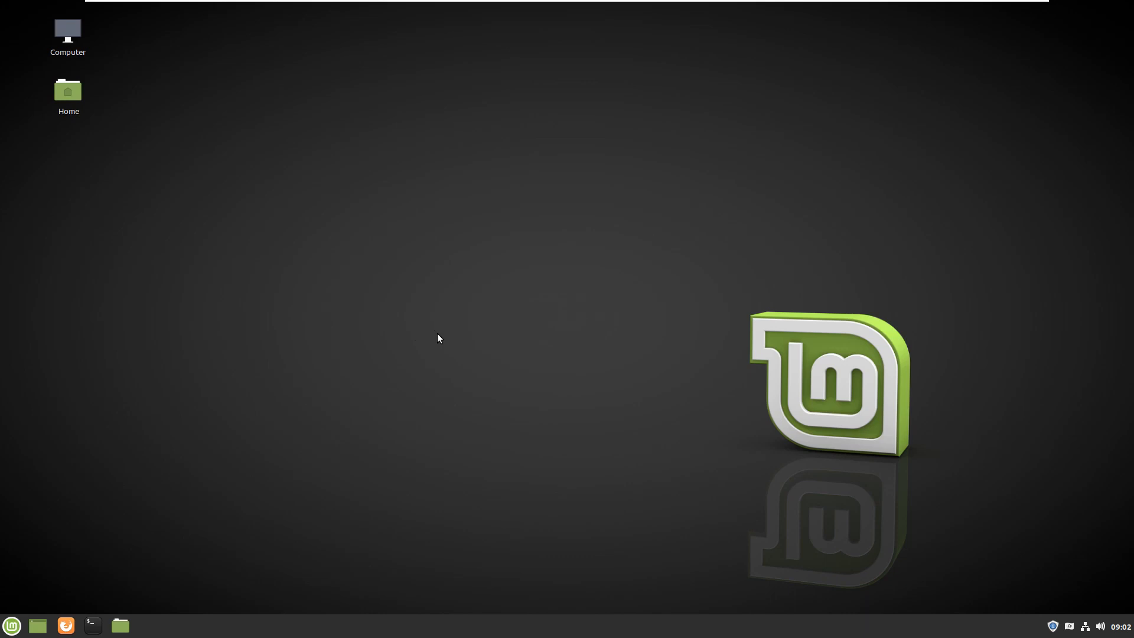
pyautogui.moveTo(130, 583)
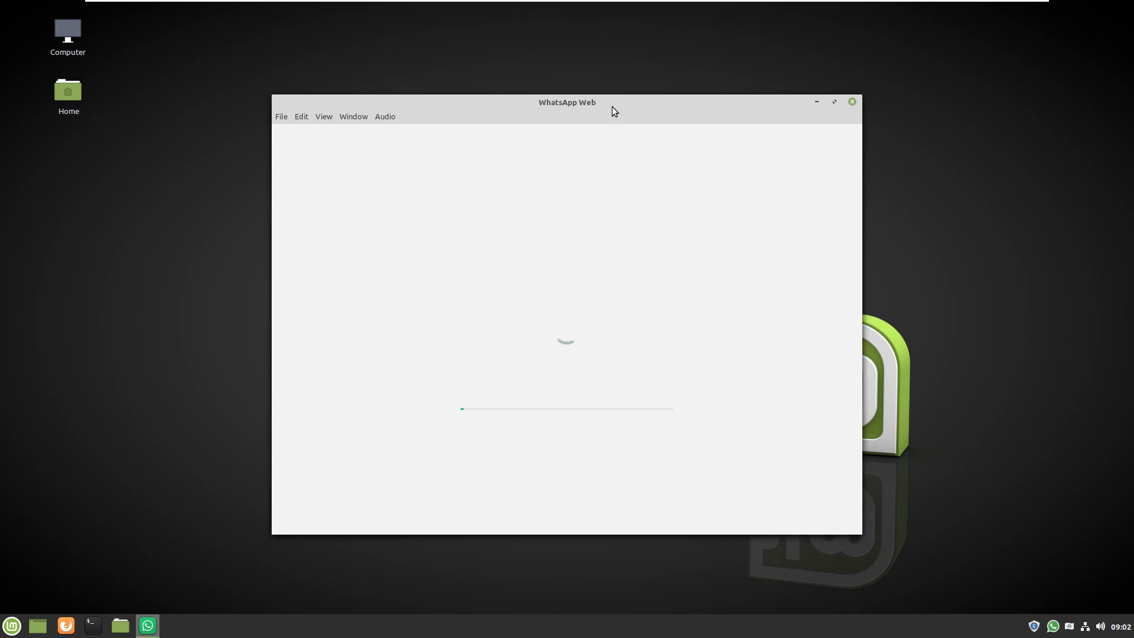
# Step: View WhatsApp's QR-code login screen, then close its window to leave the desktop empty
pyautogui.moveTo(567, 102); pyautogui.dragTo(617, 88)
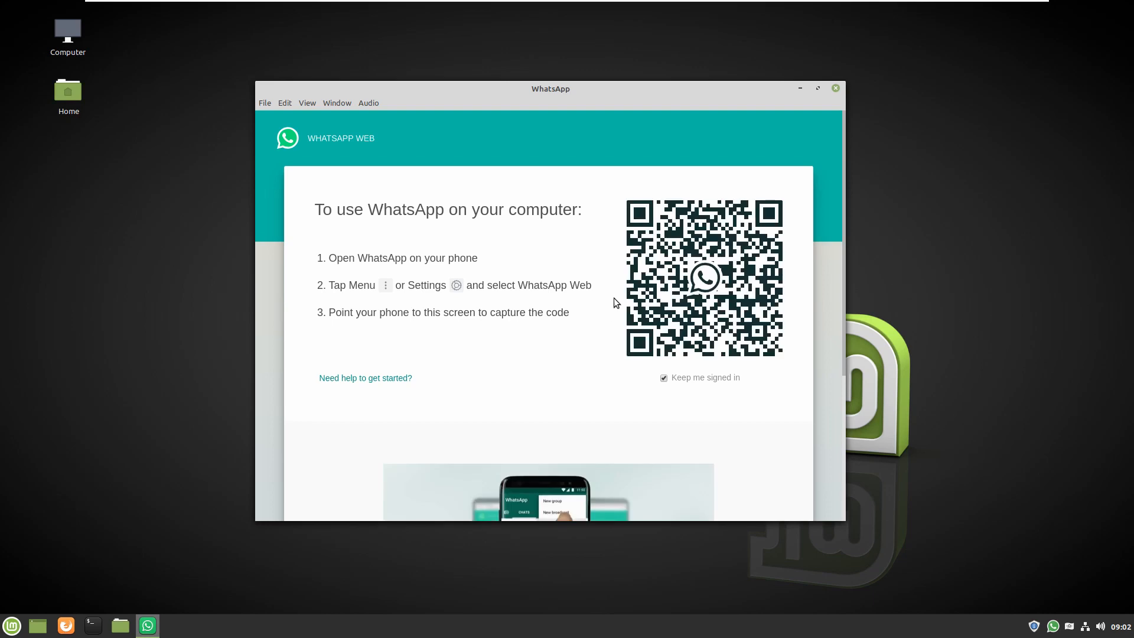
pyautogui.moveTo(703, 168)
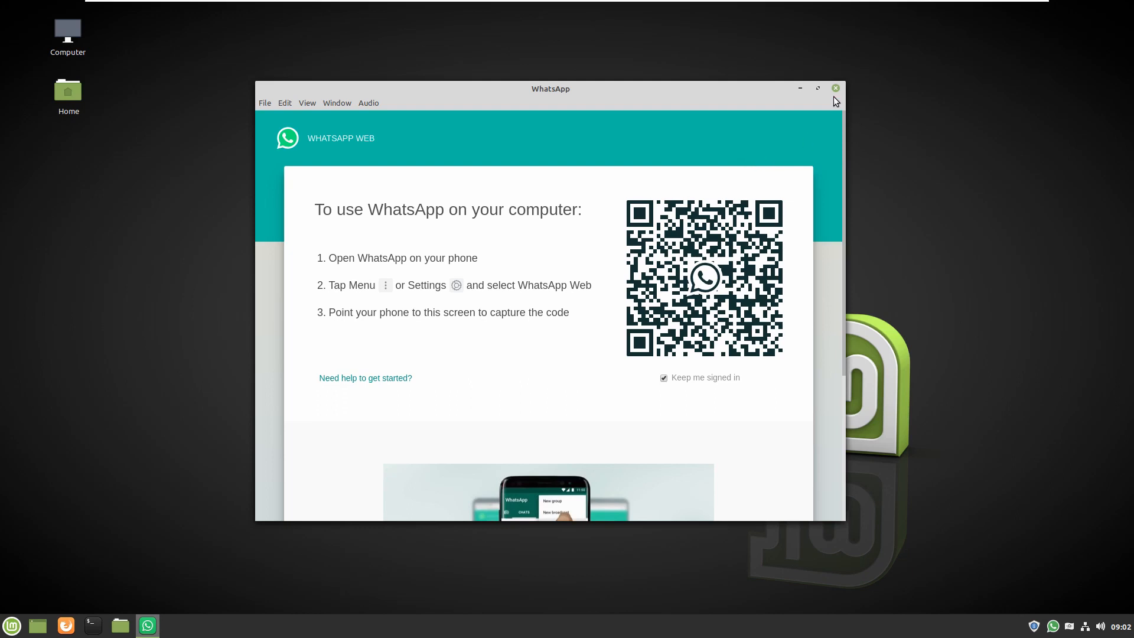
pyautogui.moveTo(837, 96)
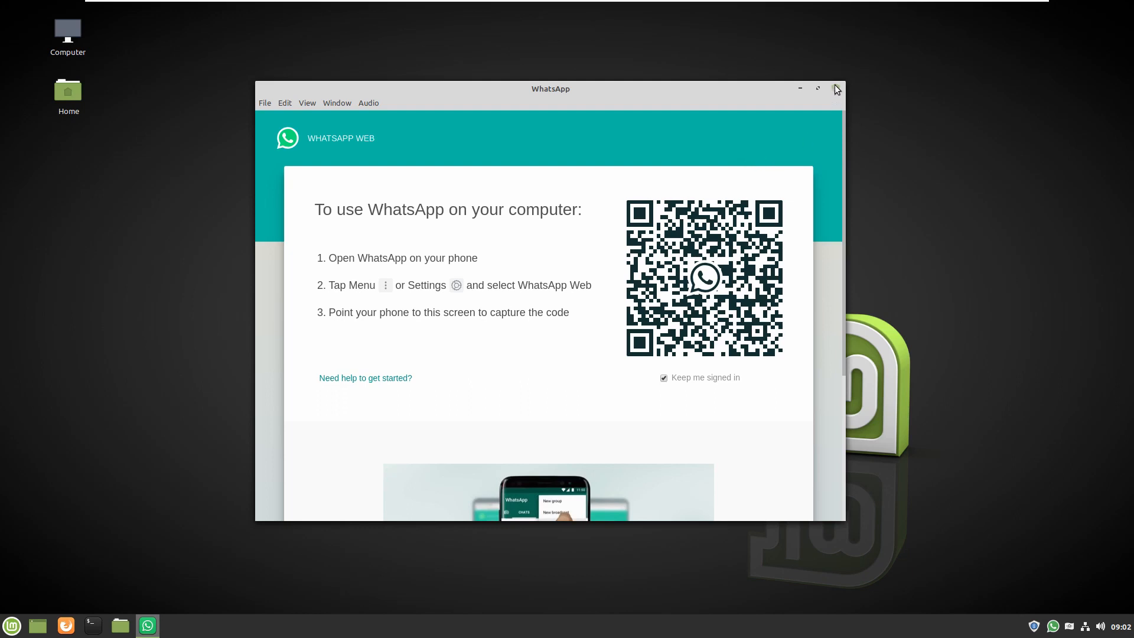
pyautogui.moveTo(837, 92)
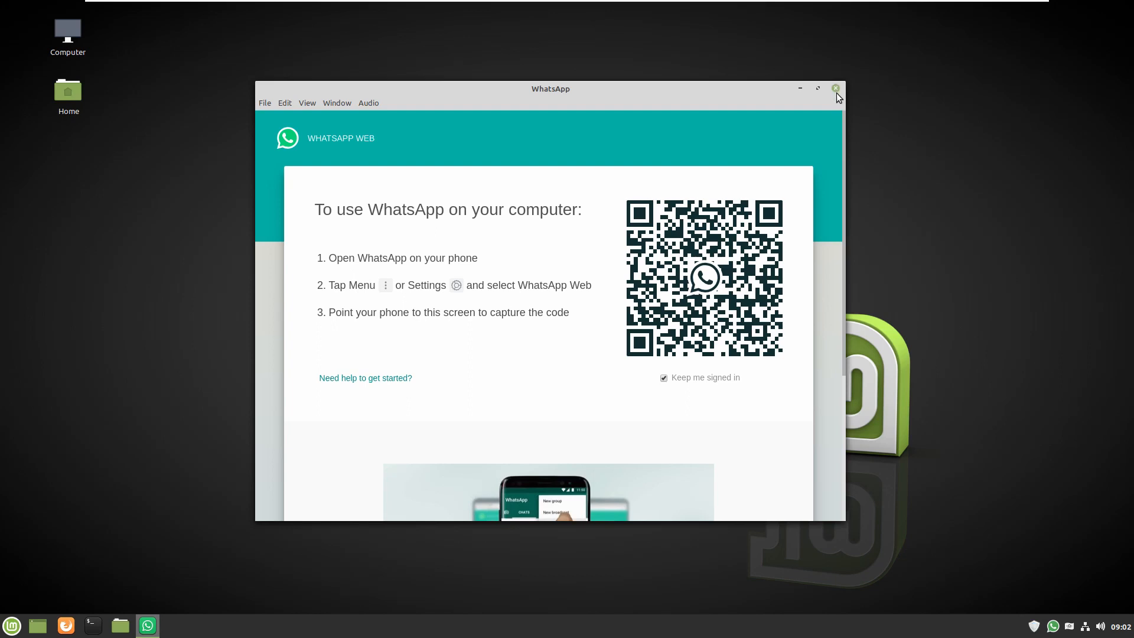
pyautogui.click(835, 88)
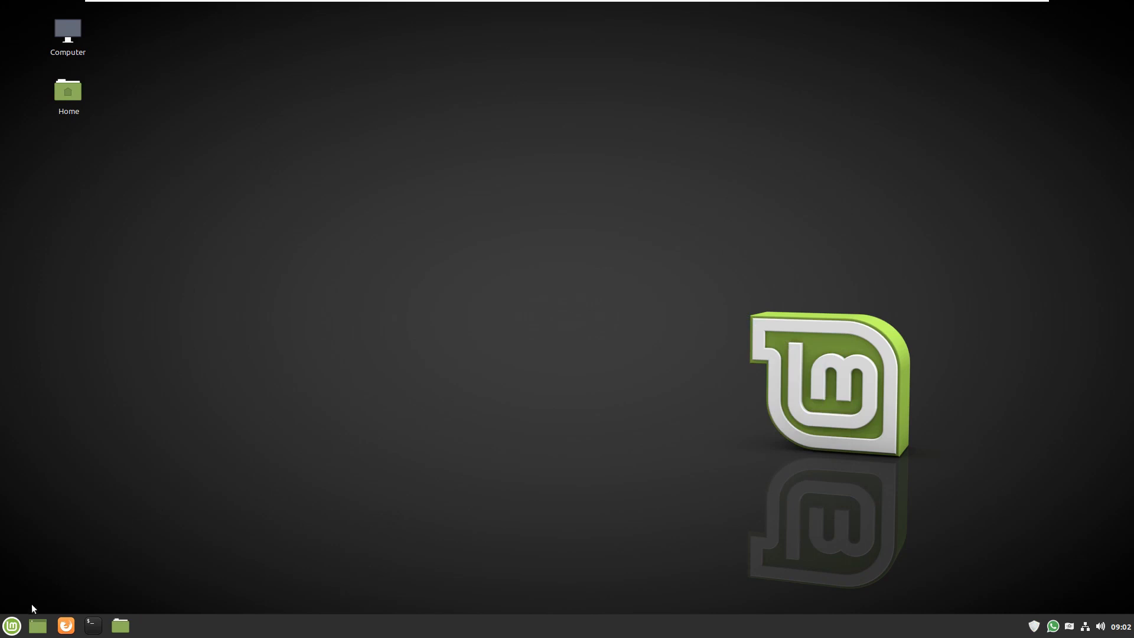
pyautogui.click(11, 624)
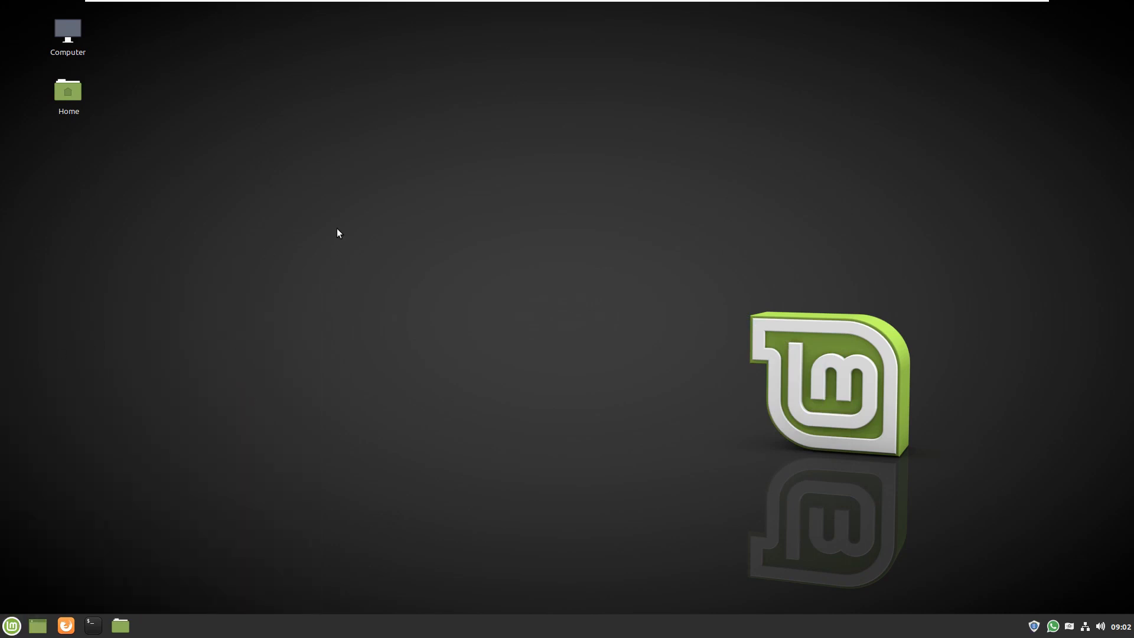
pyautogui.moveTo(343, 225)
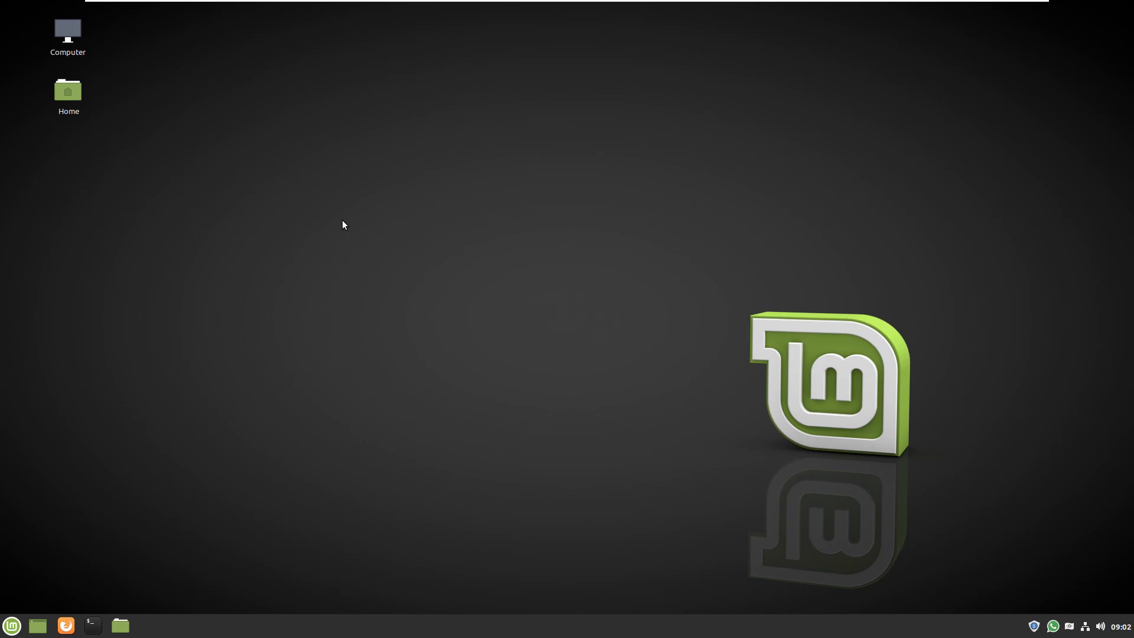
pyautogui.moveTo(427, 227)
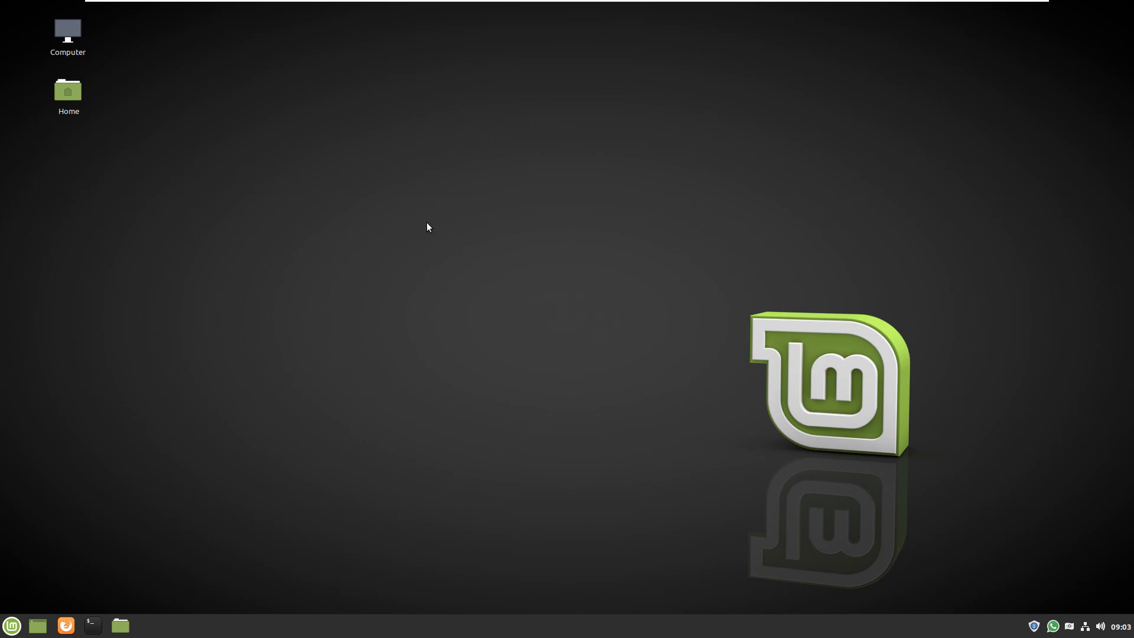
pyautogui.moveTo(437, 319)
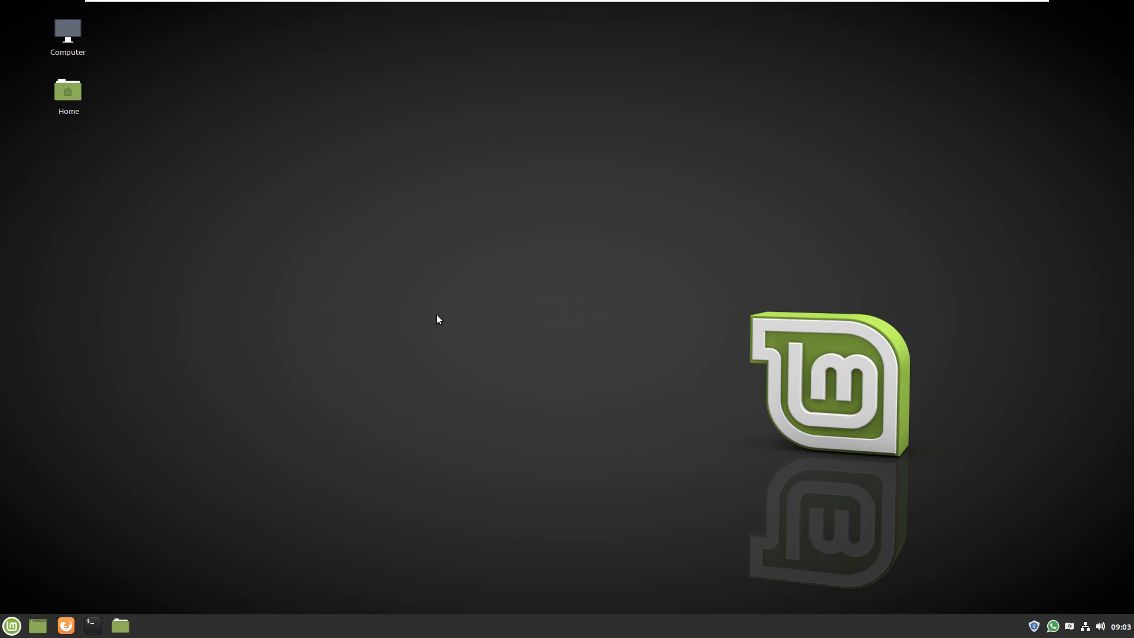
pyautogui.moveTo(490, 325)
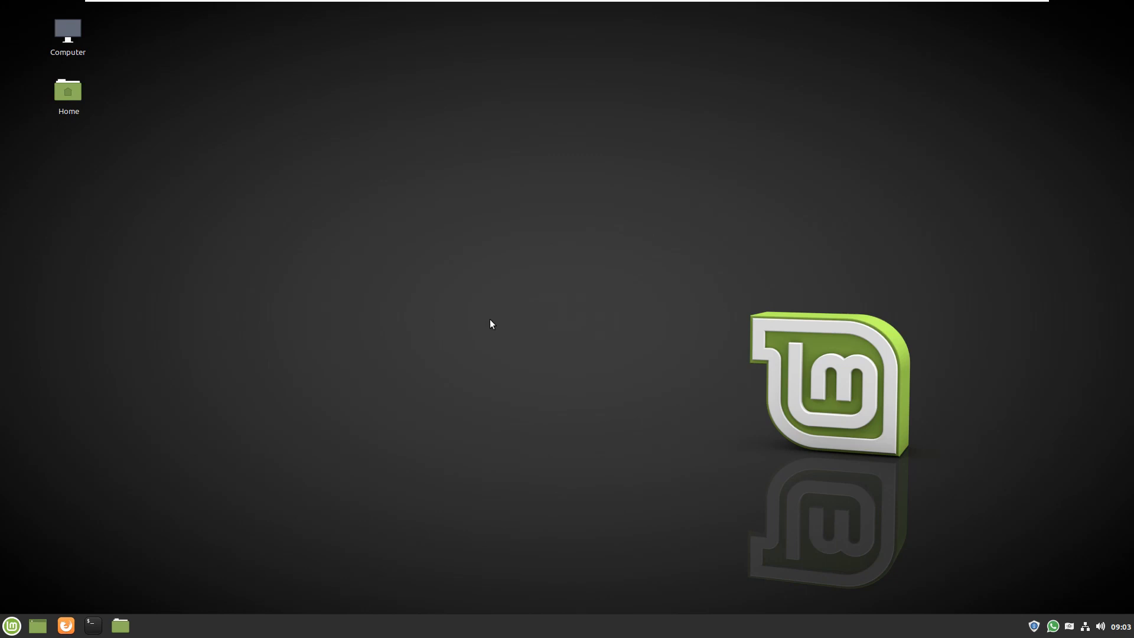
# Step: Reopen Software Manager, search 'what' to reach WhatsApp's page and start removing it
pyautogui.click(147, 624)
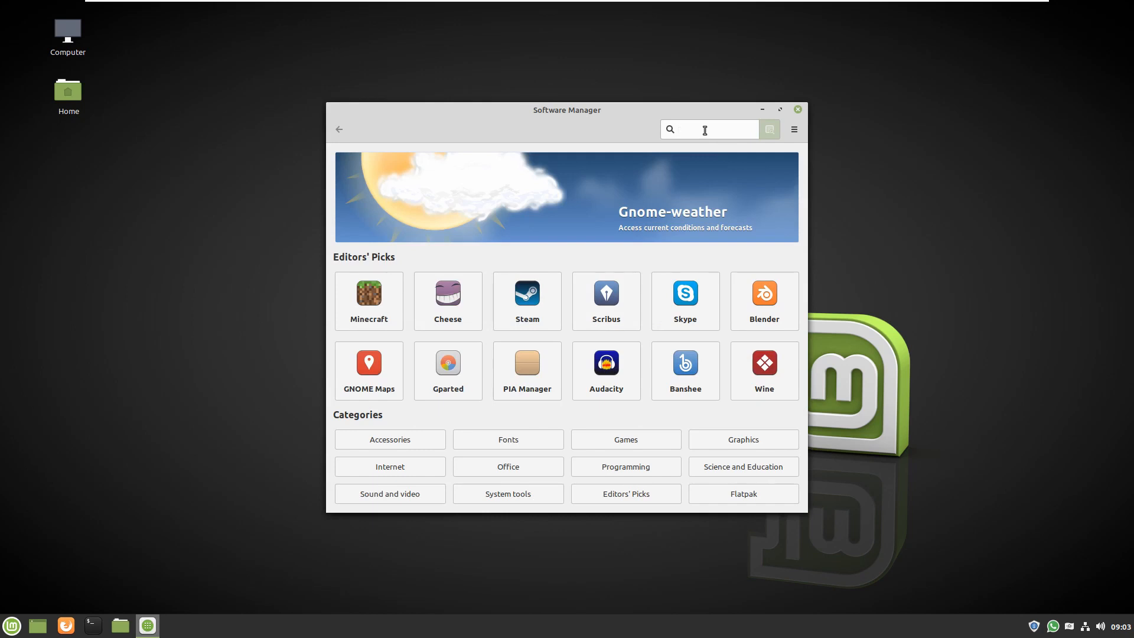
pyautogui.write('whats app')
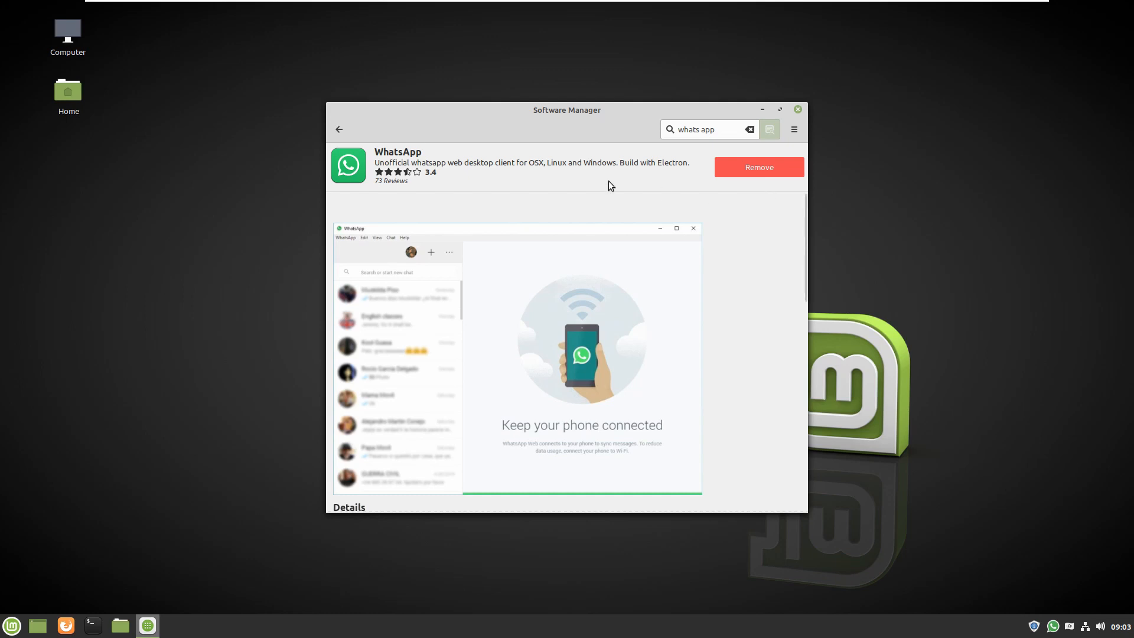
pyautogui.moveTo(688, 167)
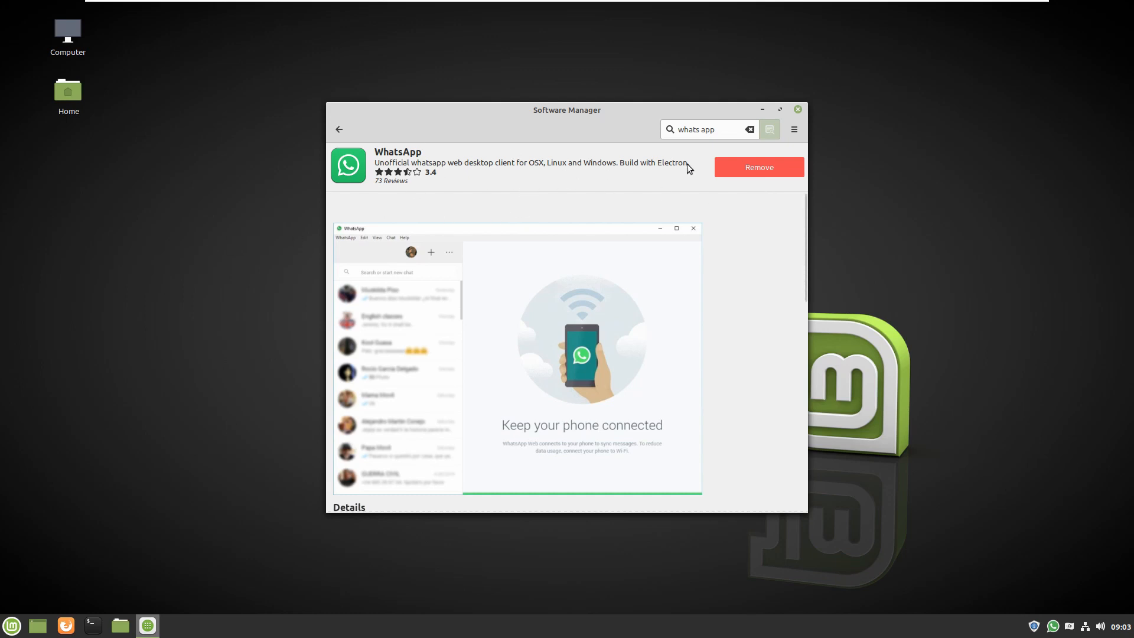
pyautogui.moveTo(639, 292)
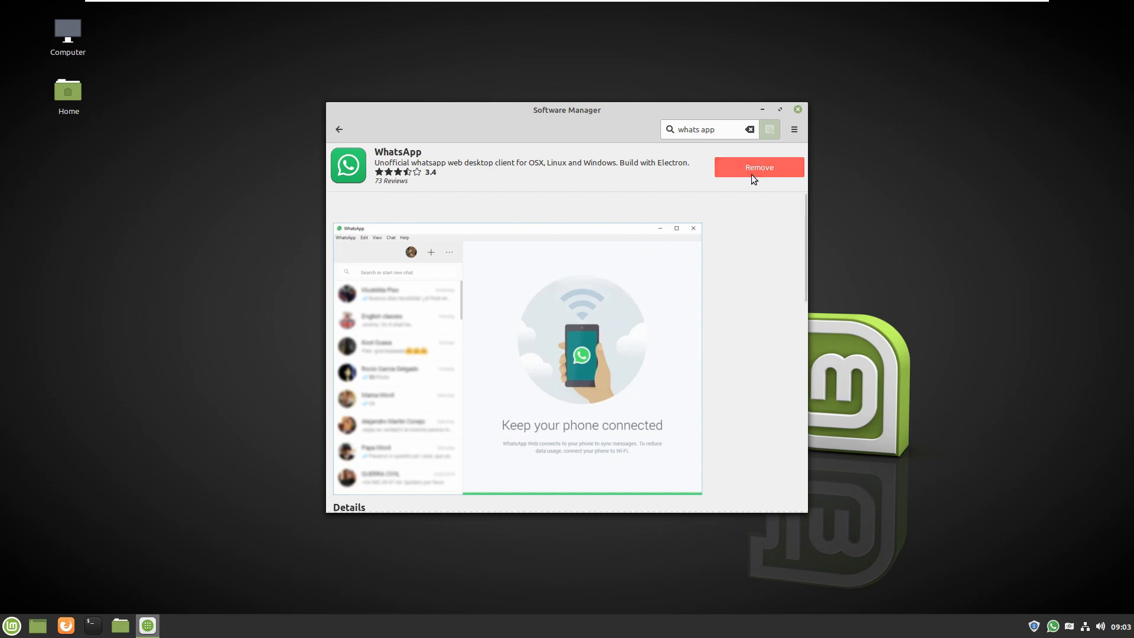
pyautogui.click(758, 167)
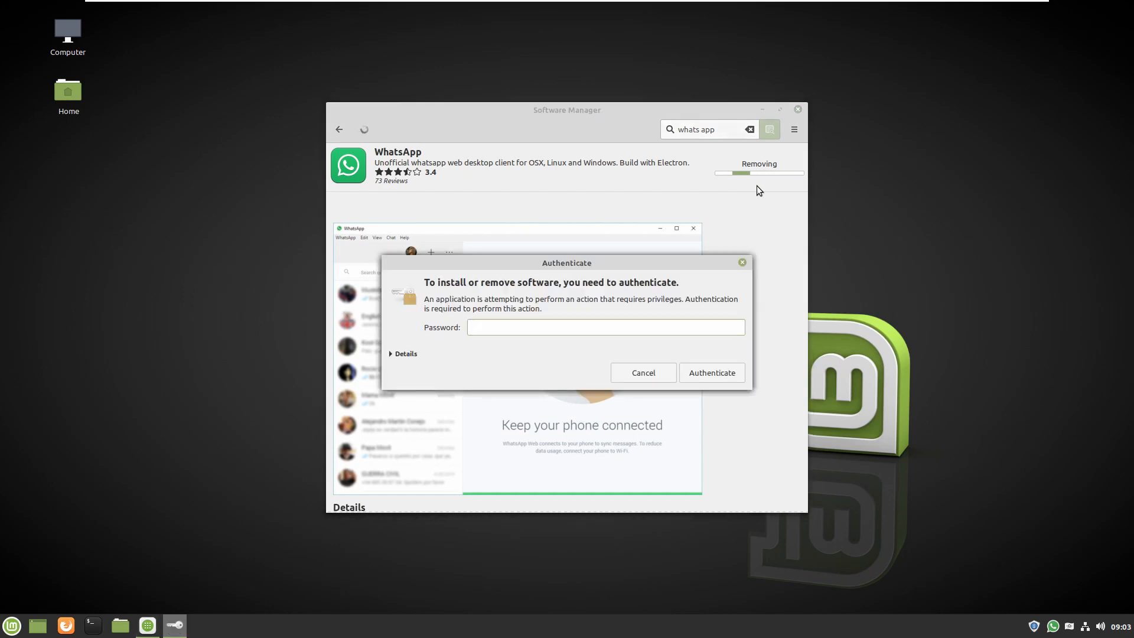
# Step: Authenticate with the password so WhatsApp's removal finishes and the Install button reappears
pyautogui.click(605, 327)
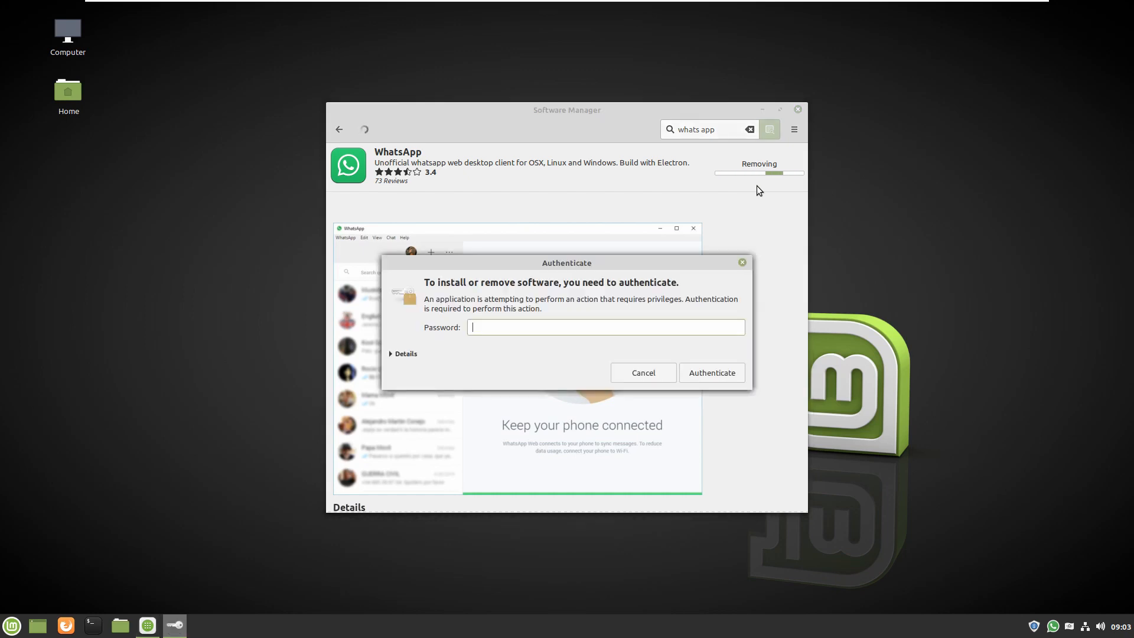
pyautogui.write('password')
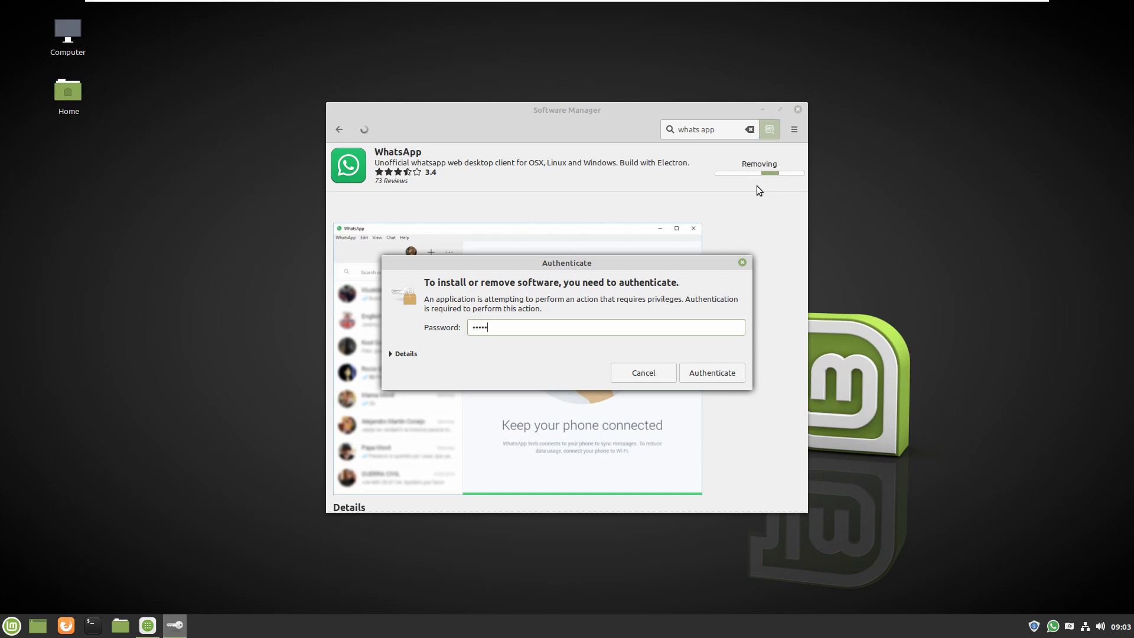
pyautogui.click(711, 373)
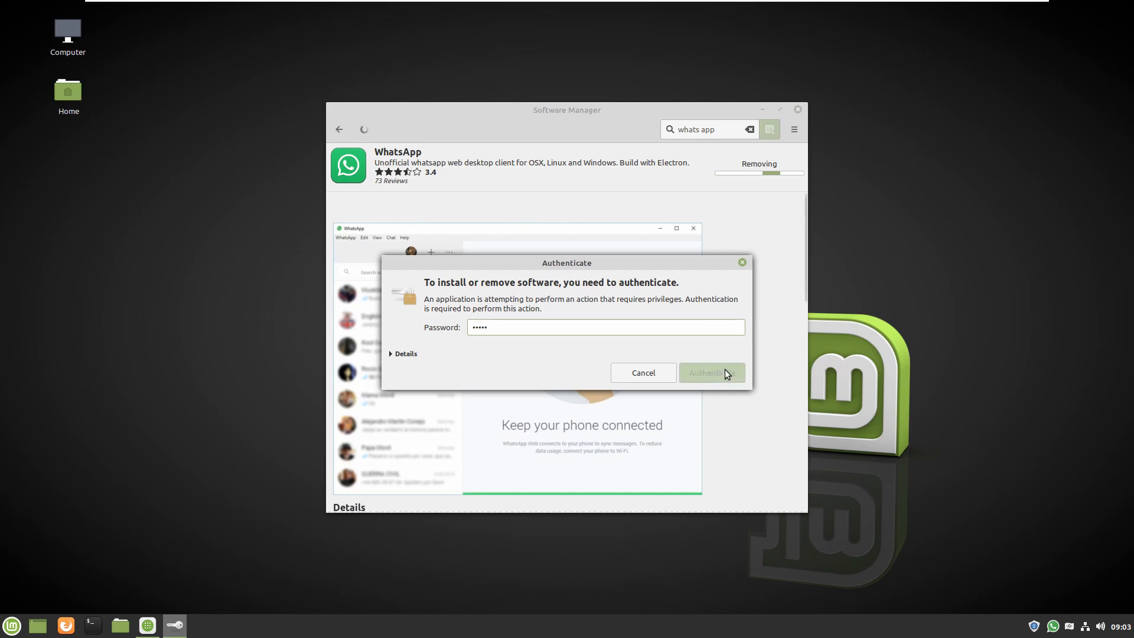
pyautogui.click(710, 373)
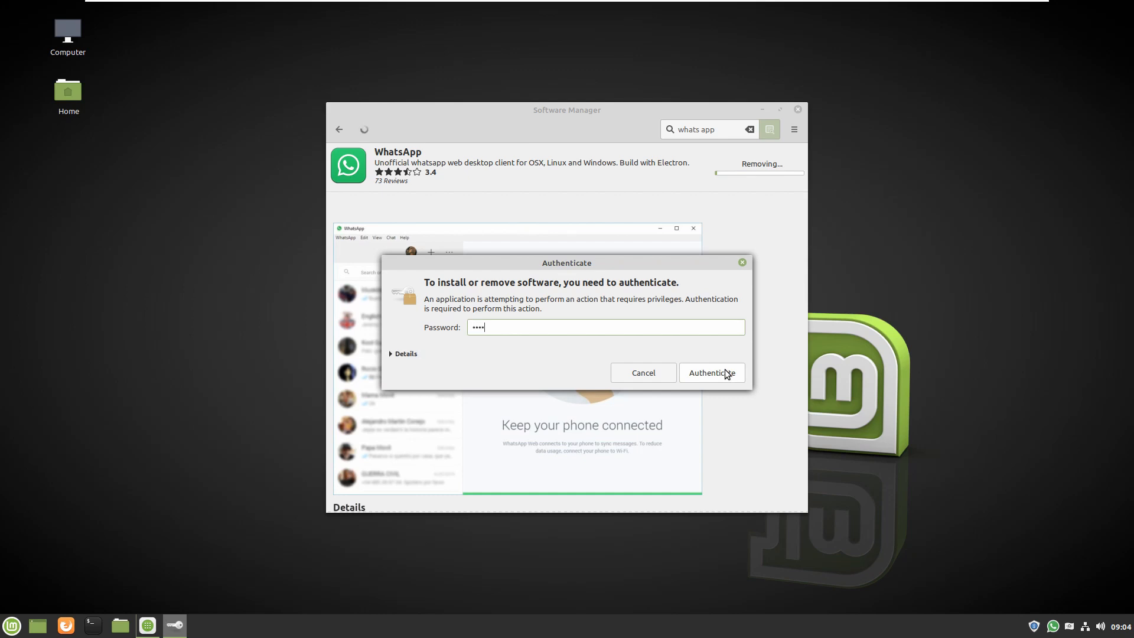
pyautogui.click(711, 373)
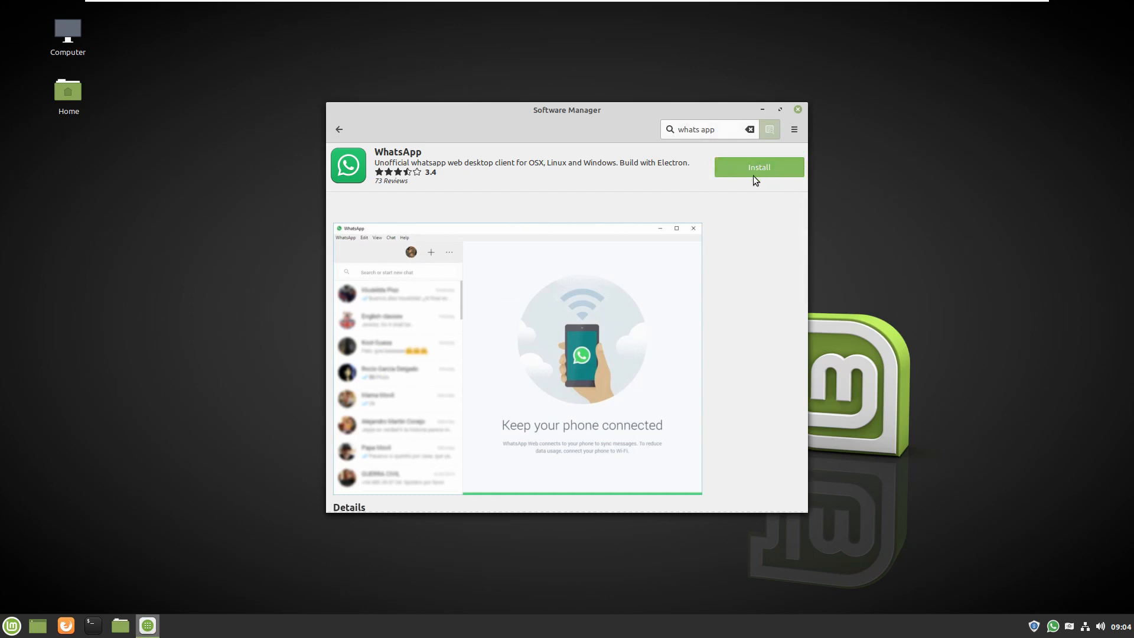
pyautogui.moveTo(725, 169)
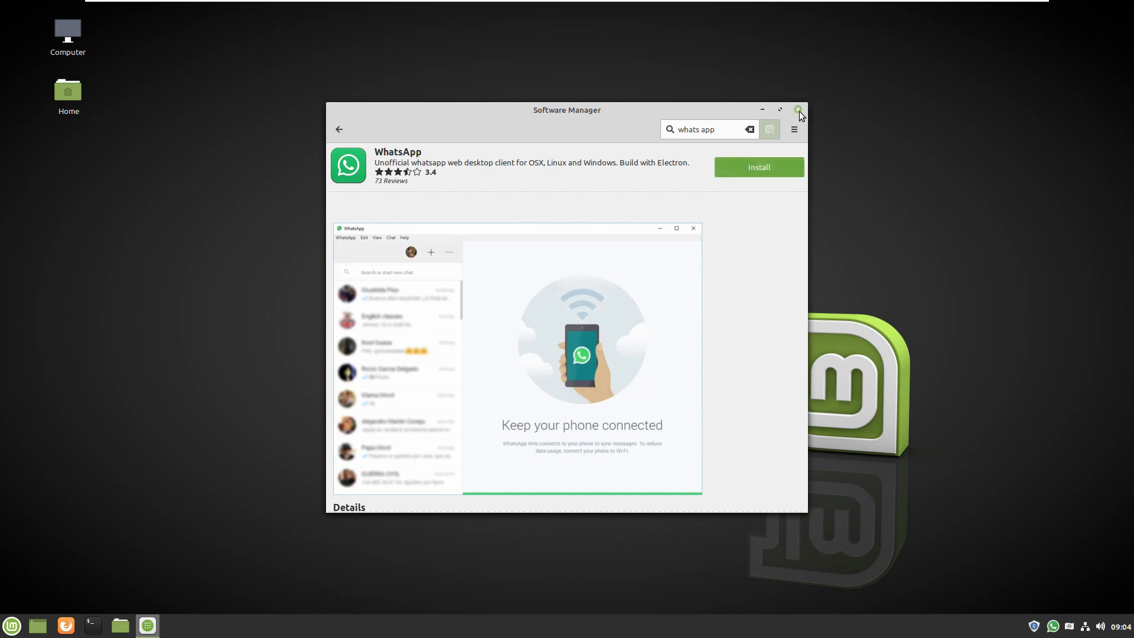
# Step: Close the Software Manager window, returning to the empty Linux Mint desktop
pyautogui.click(798, 109)
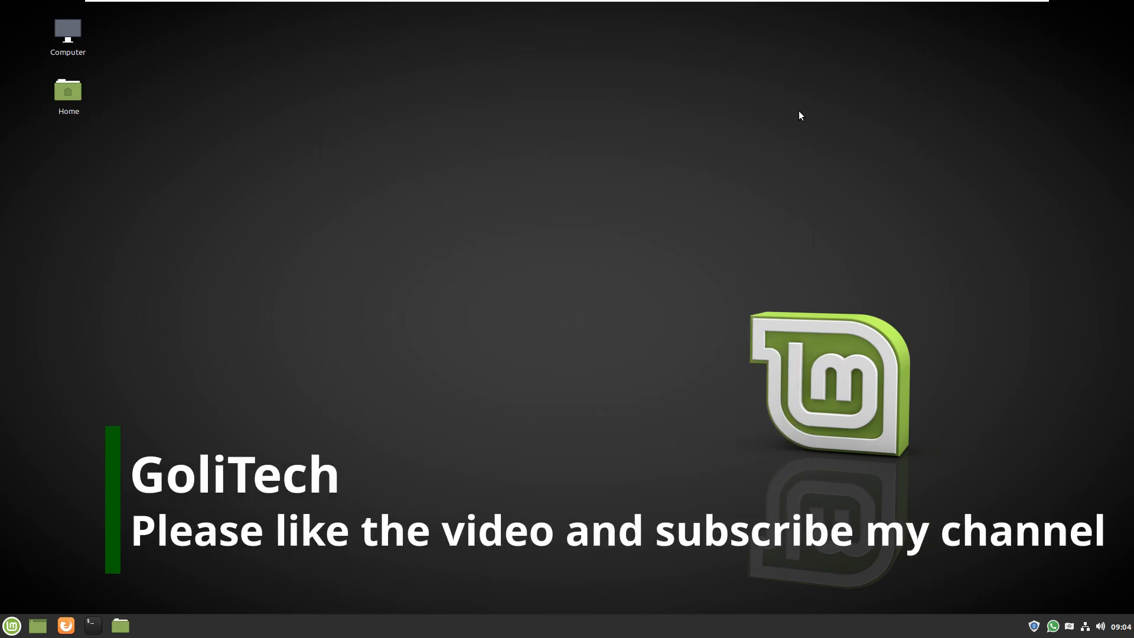